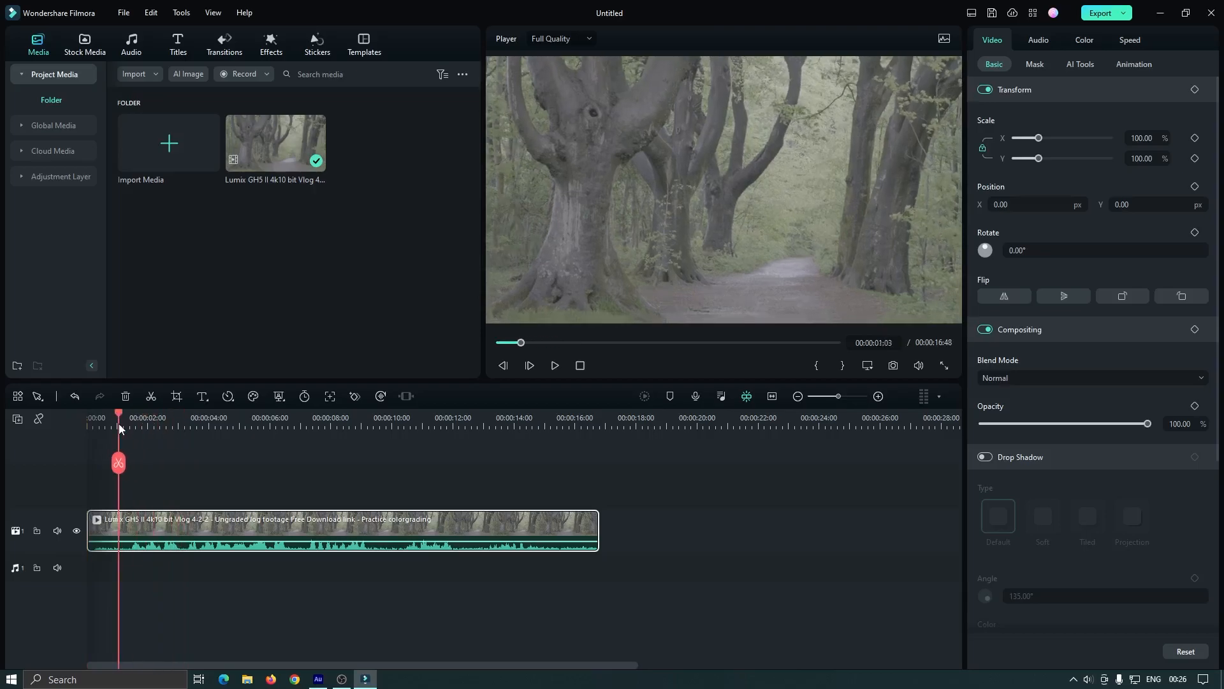
Mute the forest clip's original audio and select it for colour grading.
right_click(343, 529)
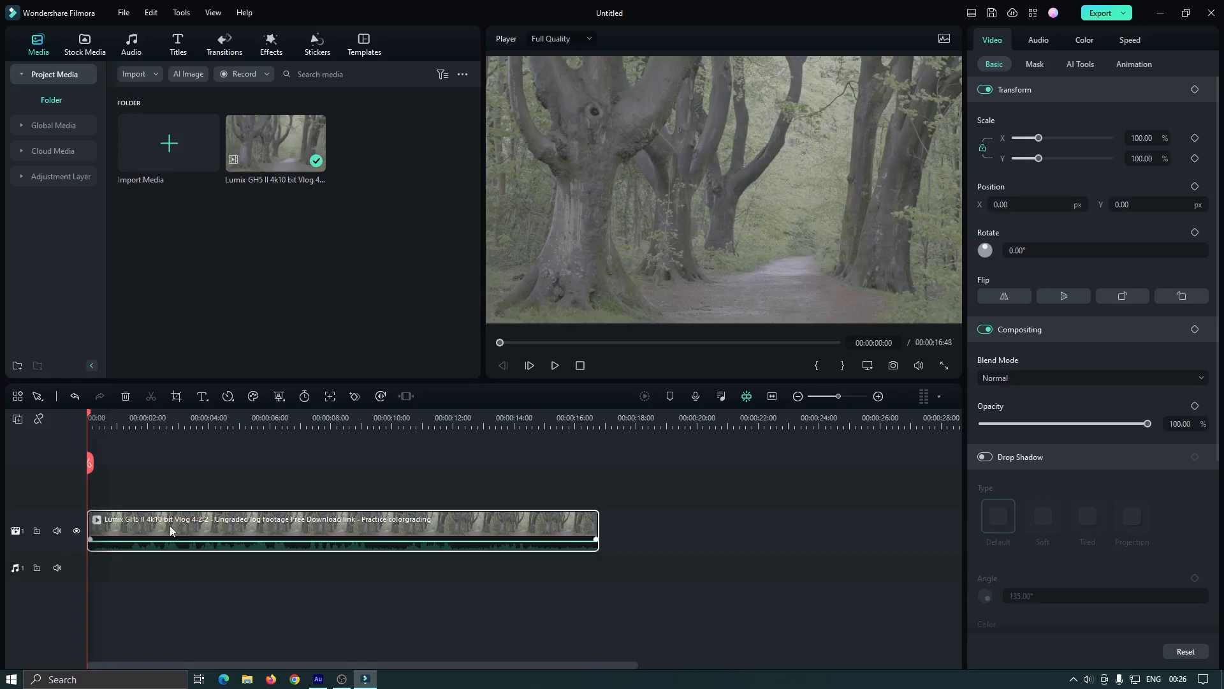
left_click(1084, 39)
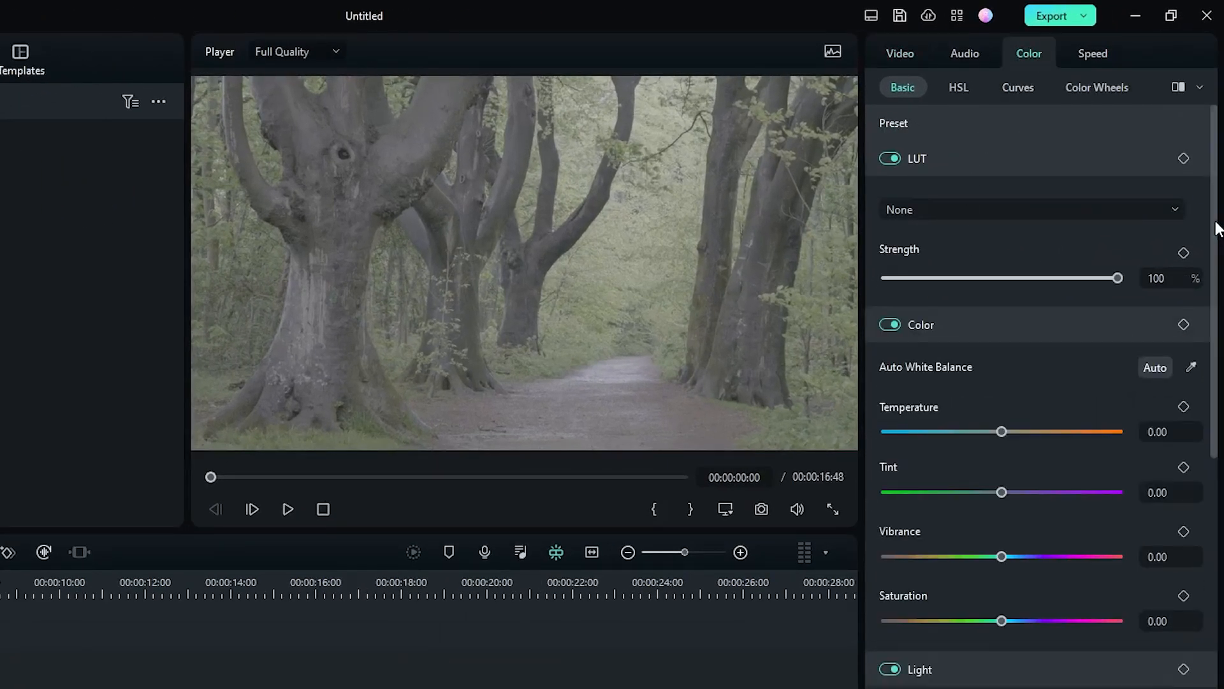
Sample white balance from the grey path and raise vibrance to 25.10 and saturation to 15.83.
scroll("down", 3)
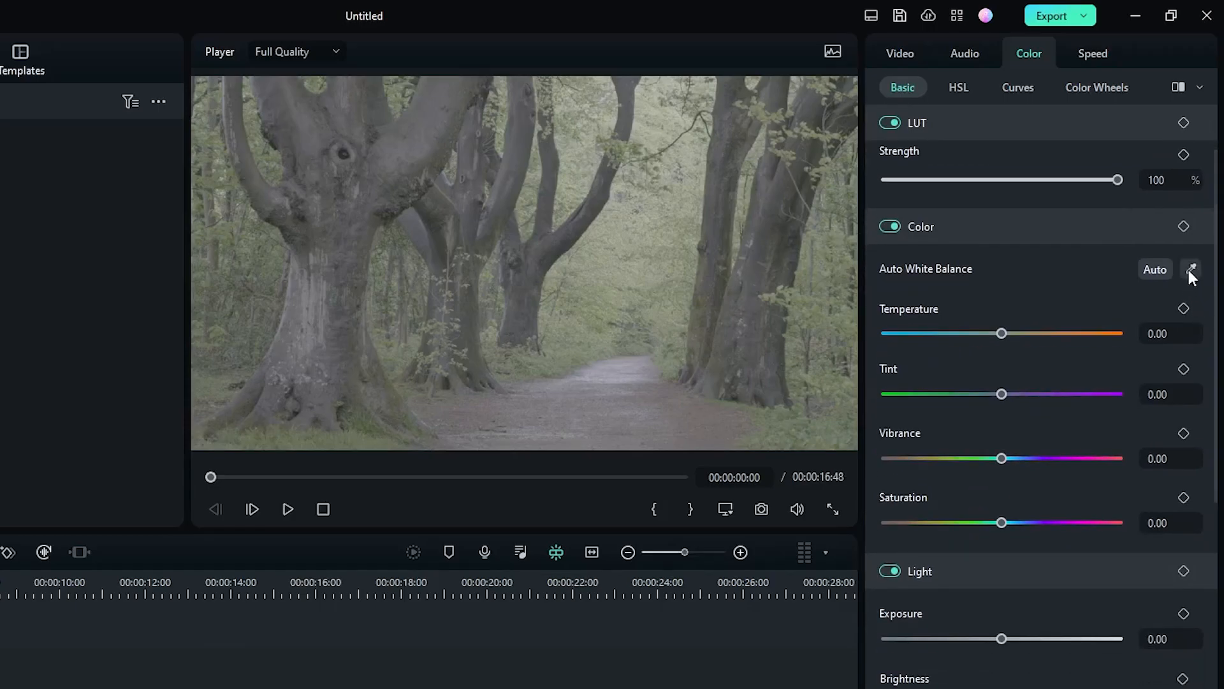
left_click(1190, 269)
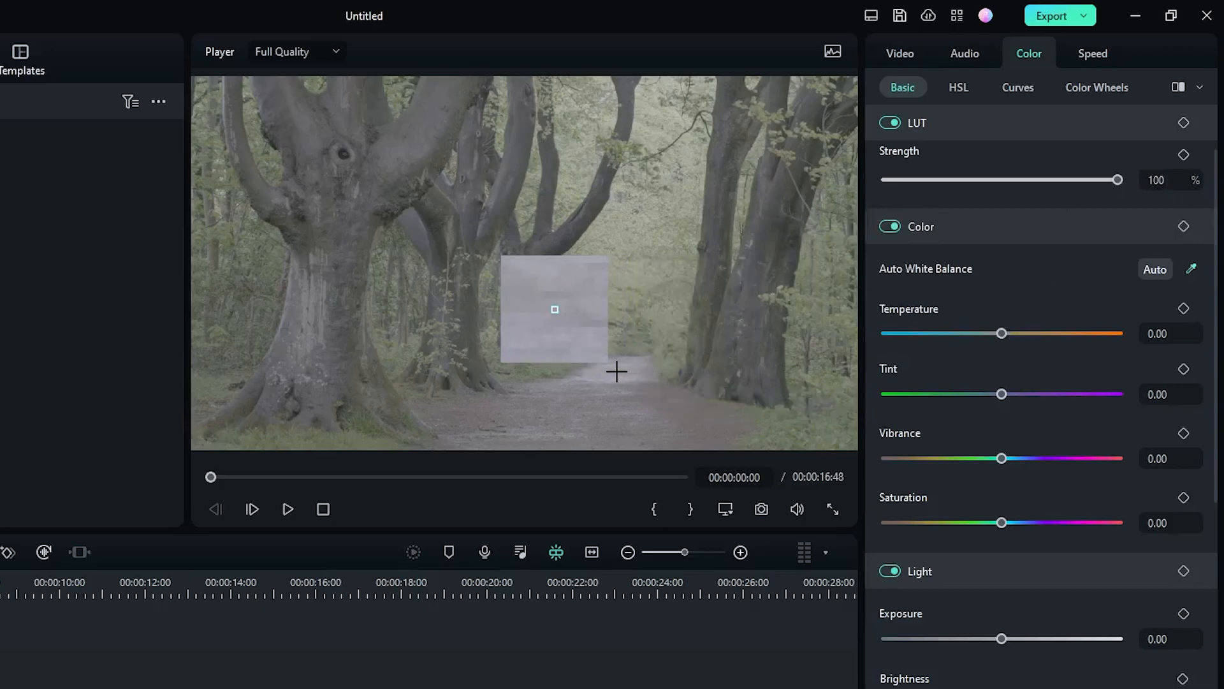
left_click(555, 308)
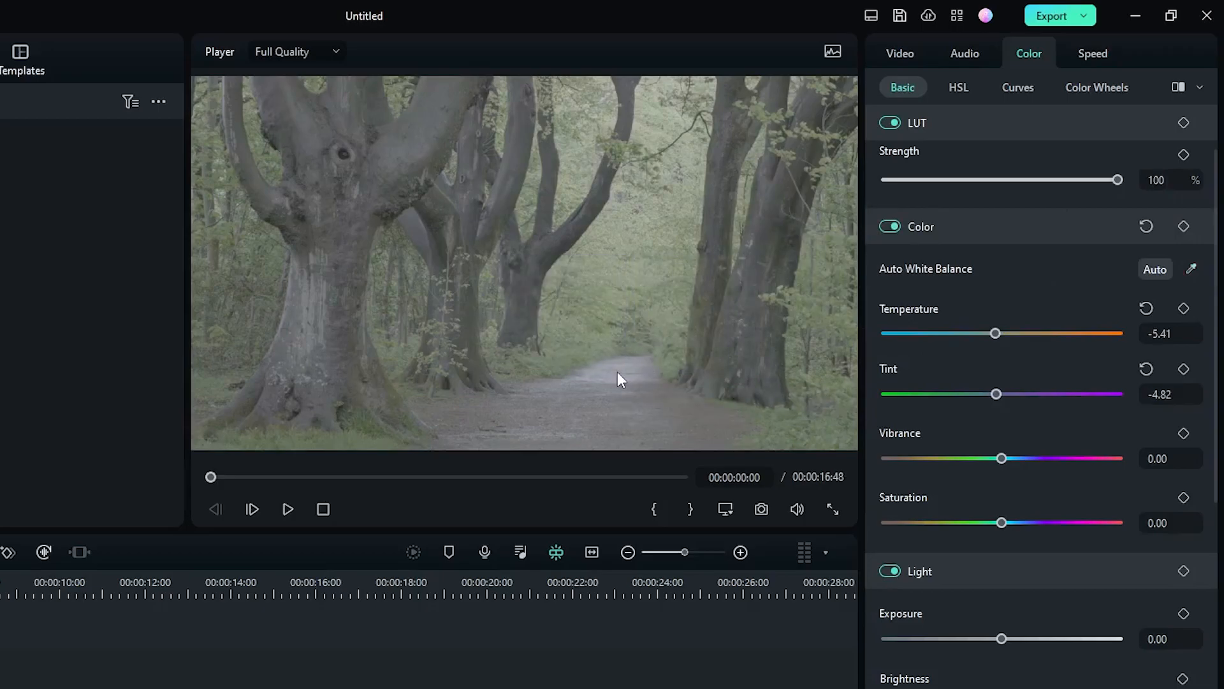
left_click_drag(1002, 458, 1016, 458)
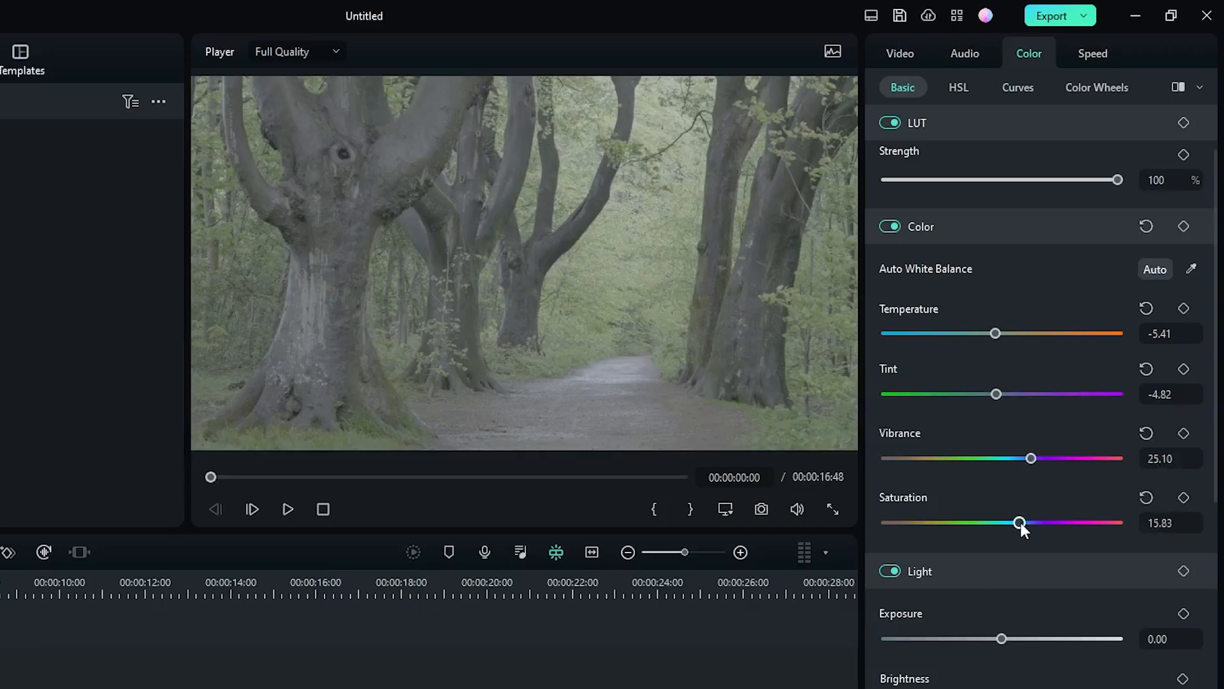
scroll("down", 3)
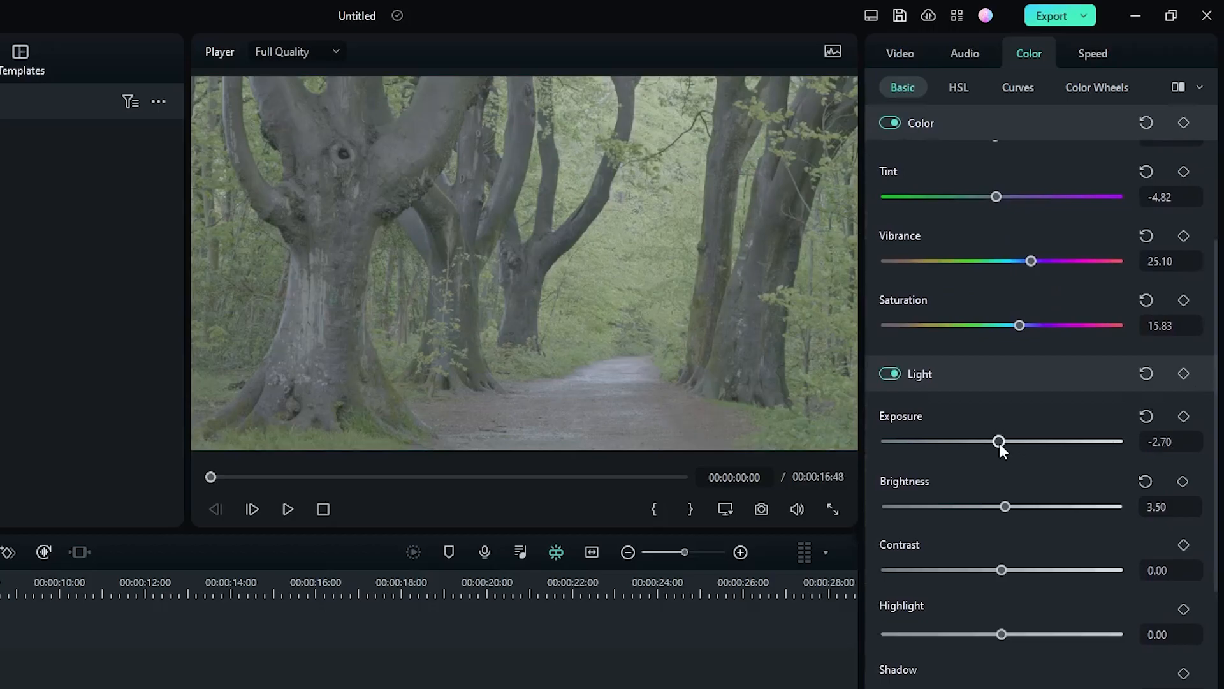
Set Exposure 1.93, Brightness 7.39, Contrast 100, Highlight/Shadow -5.79, White -6.56, Black 1.16.
left_click_drag(1000, 441, 1003, 441)
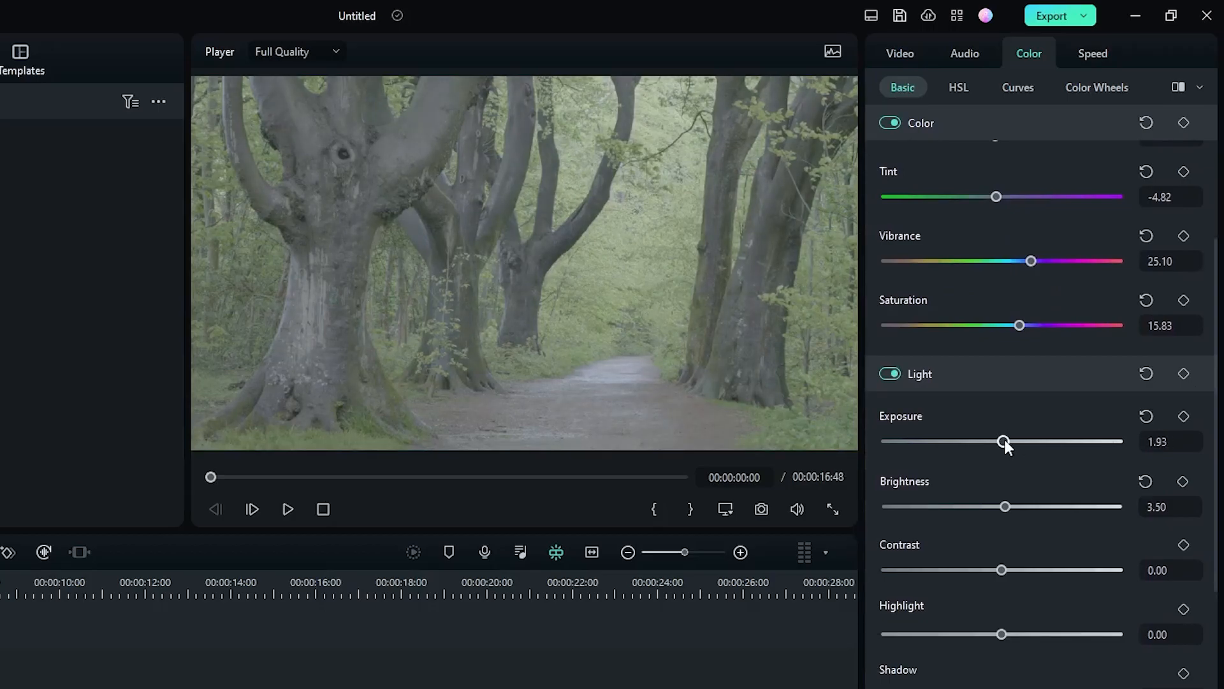
left_click_drag(1004, 506, 1011, 506)
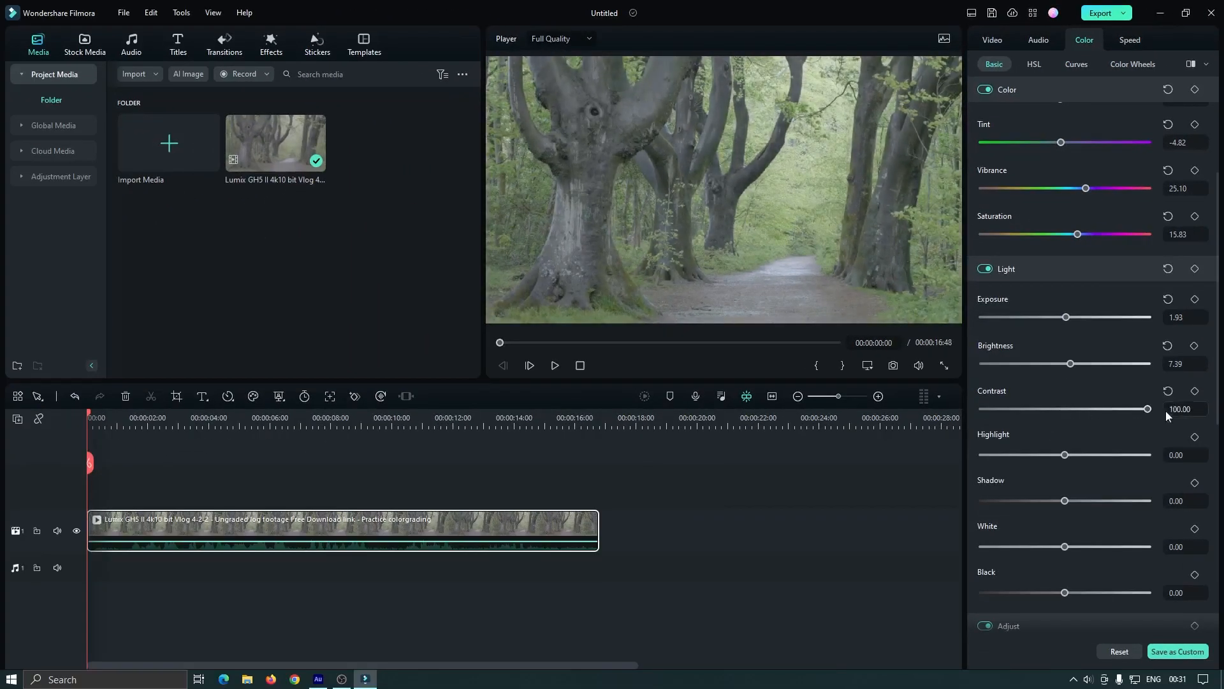
left_click_drag(1077, 454, 1062, 454)
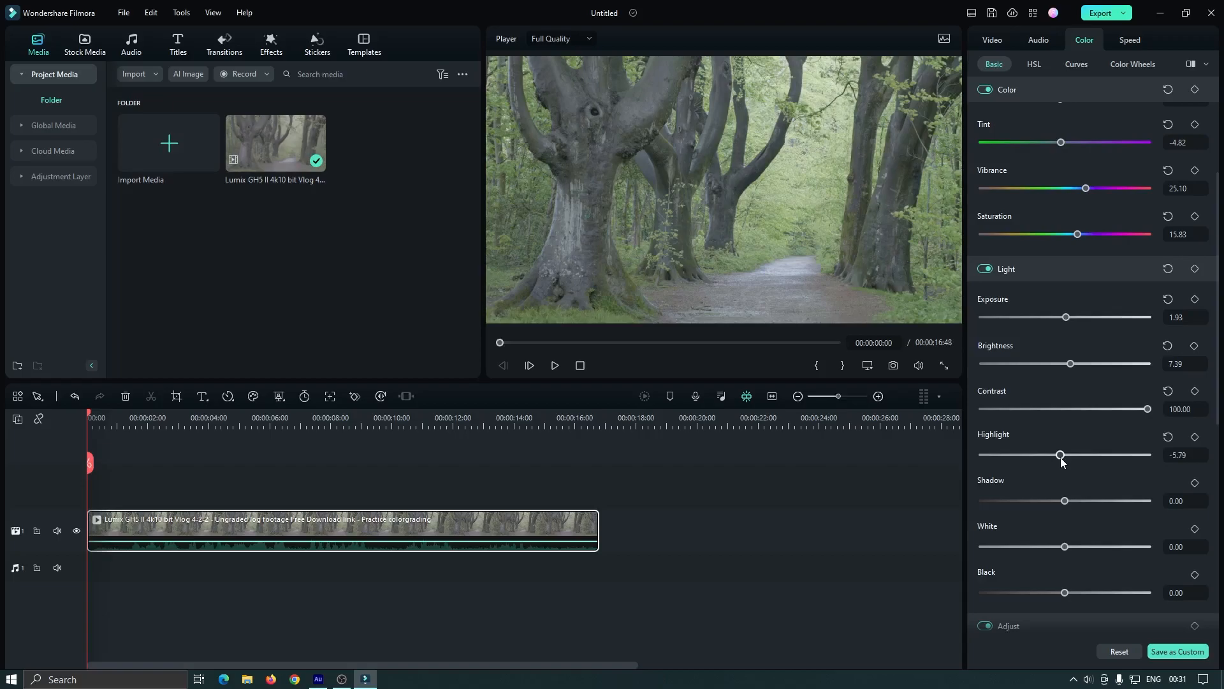
left_click_drag(1063, 500, 1060, 500)
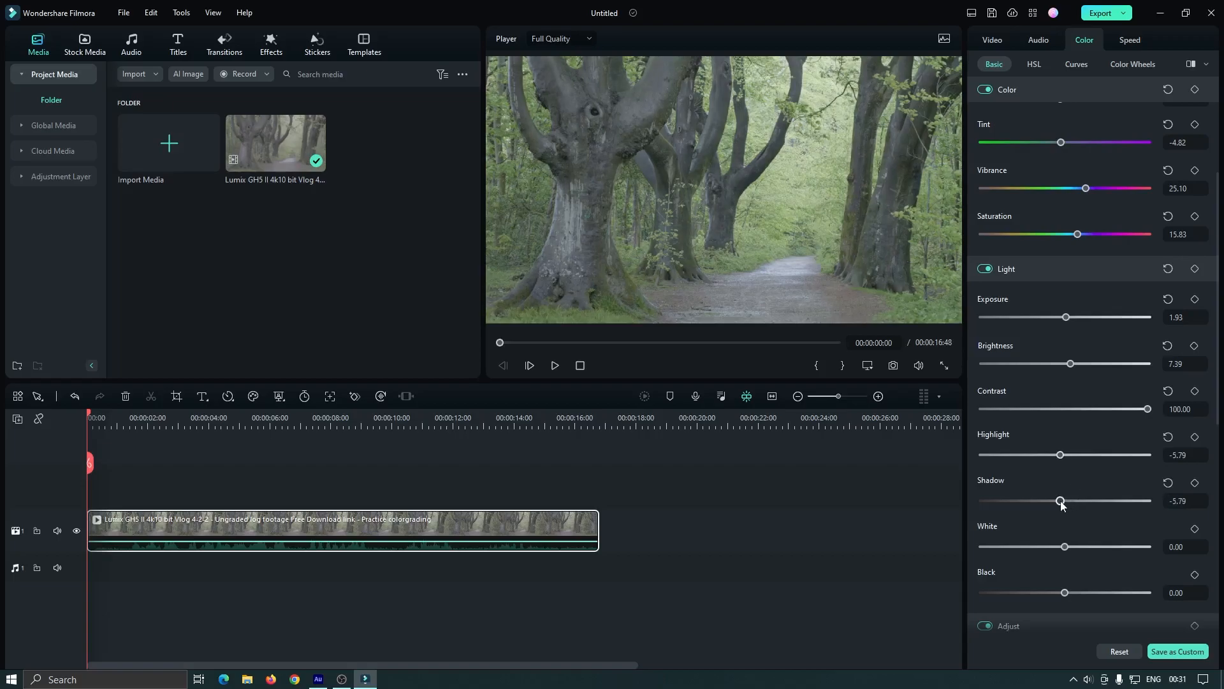
mouse_move(1064, 548)
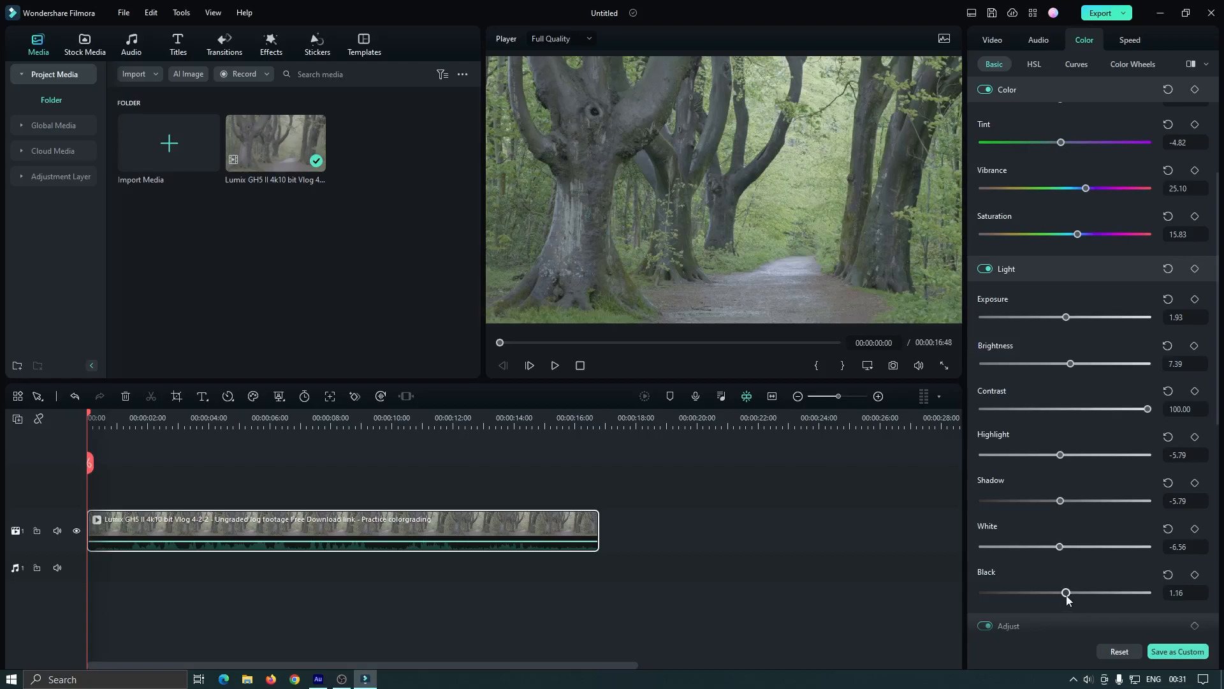
left_click_drag(1066, 591, 1056, 592)
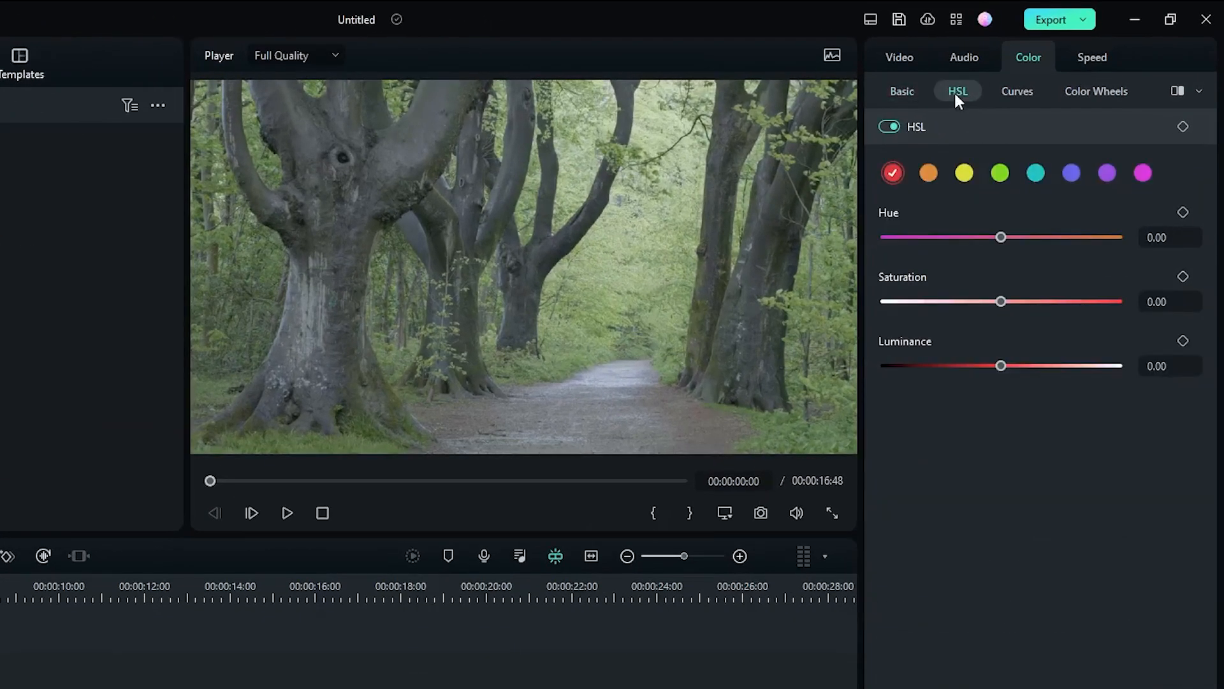
In HSL, raise the greens to 51.35 saturation and 41.31 luminance.
left_click(1000, 172)
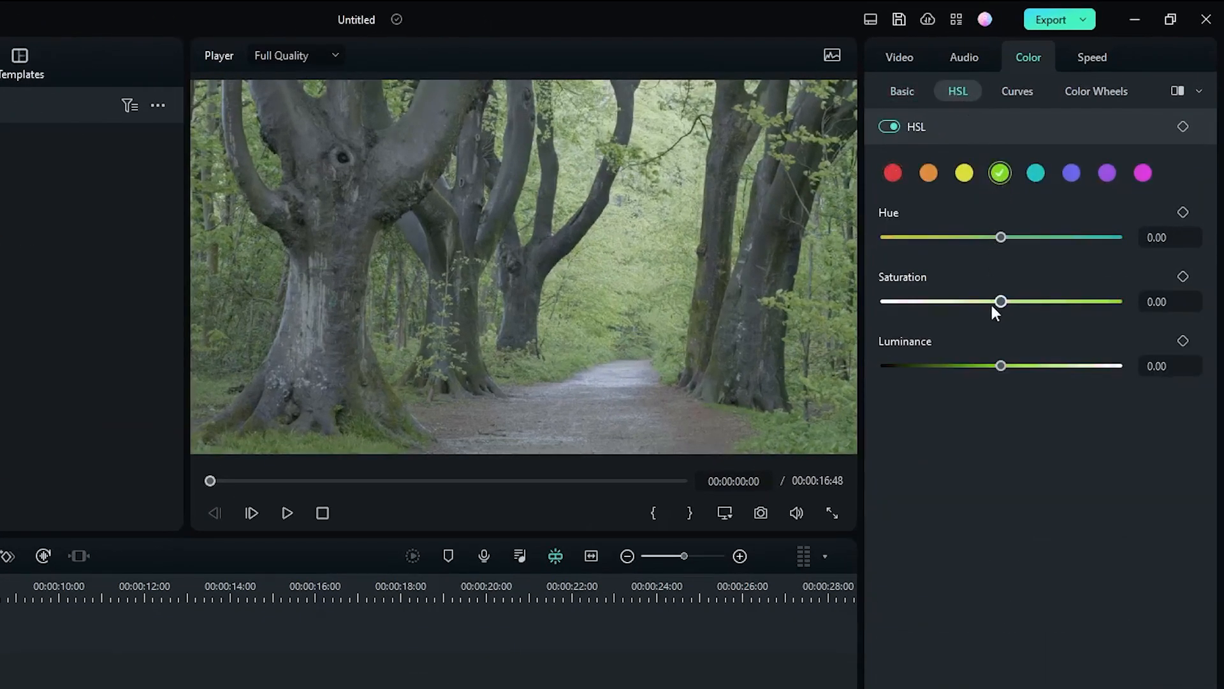
left_click_drag(1003, 301, 1060, 301)
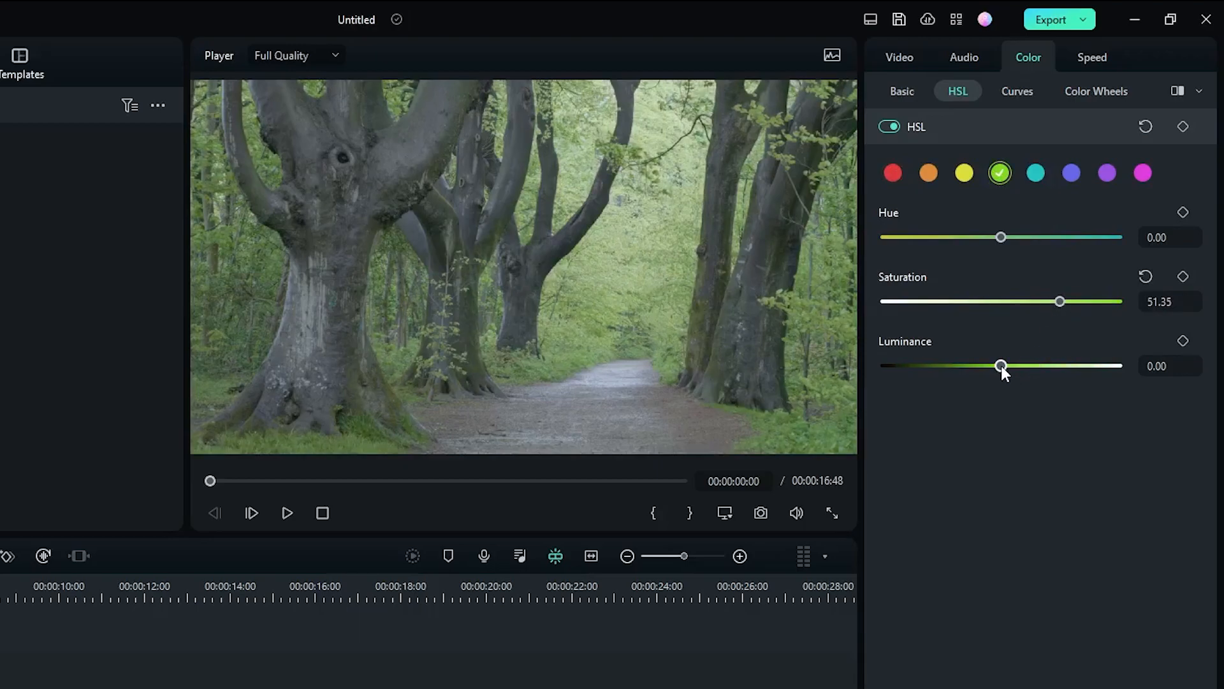
left_click_drag(1002, 366, 1049, 366)
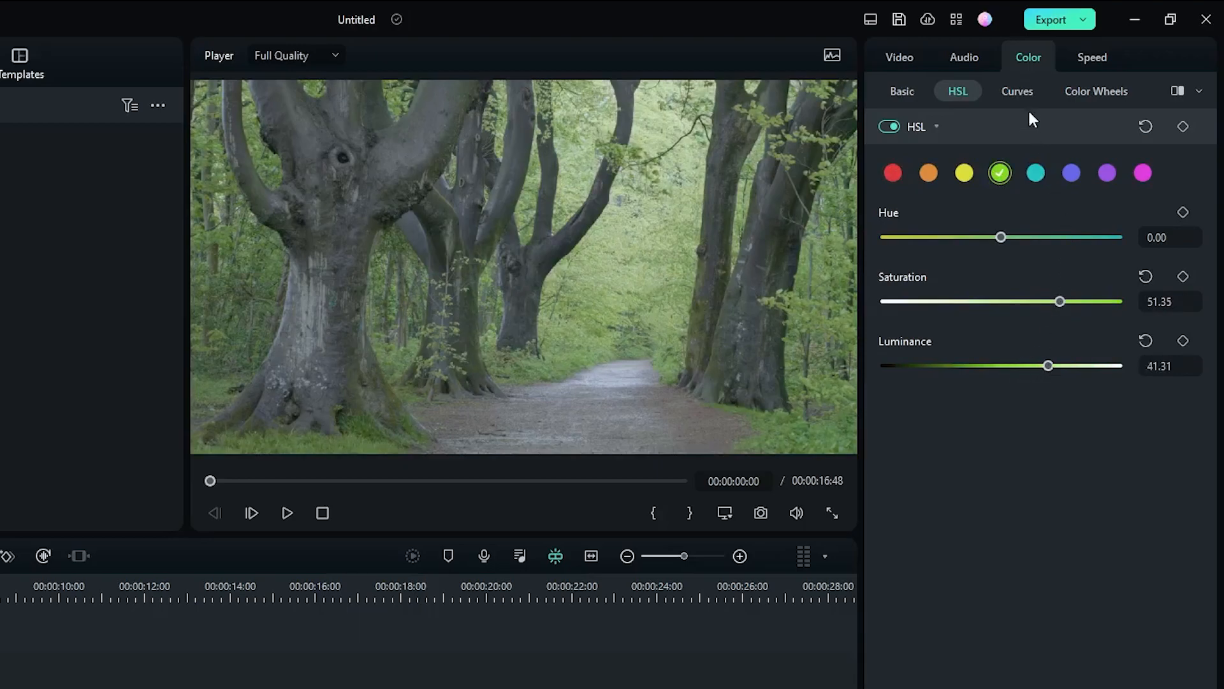
left_click(1016, 91)
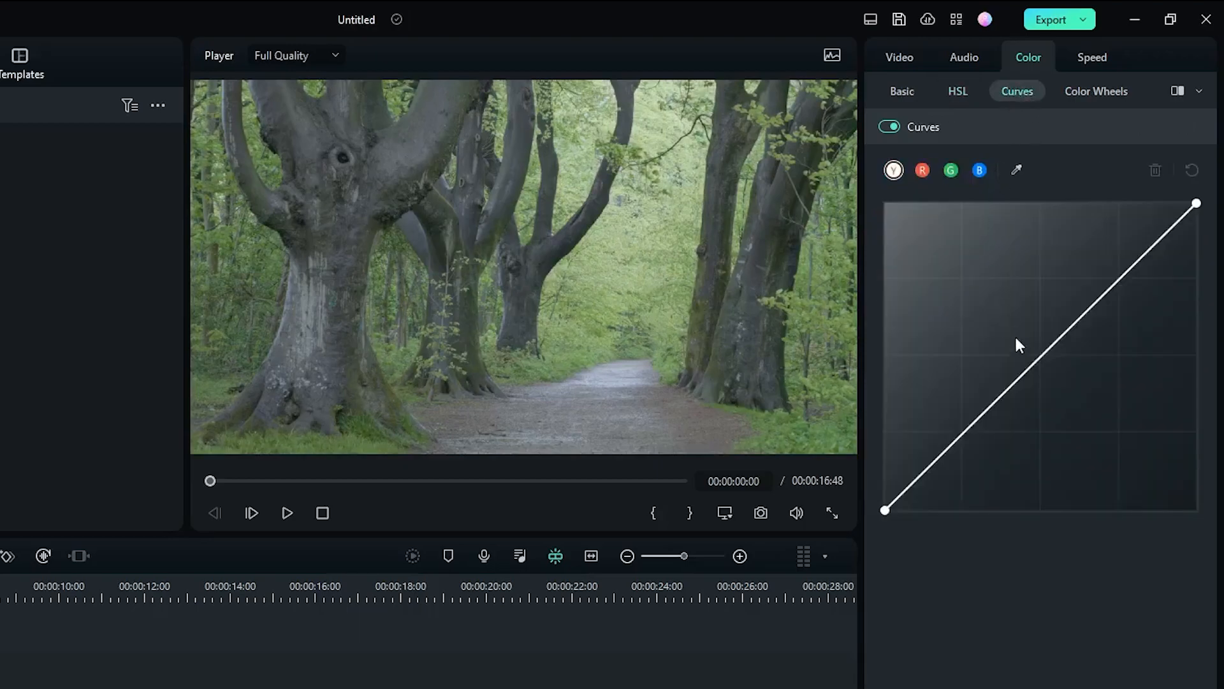
Nudge the luminance curve, bow the green curve upward, and check the blue and red channel curves.
left_click(1041, 356)
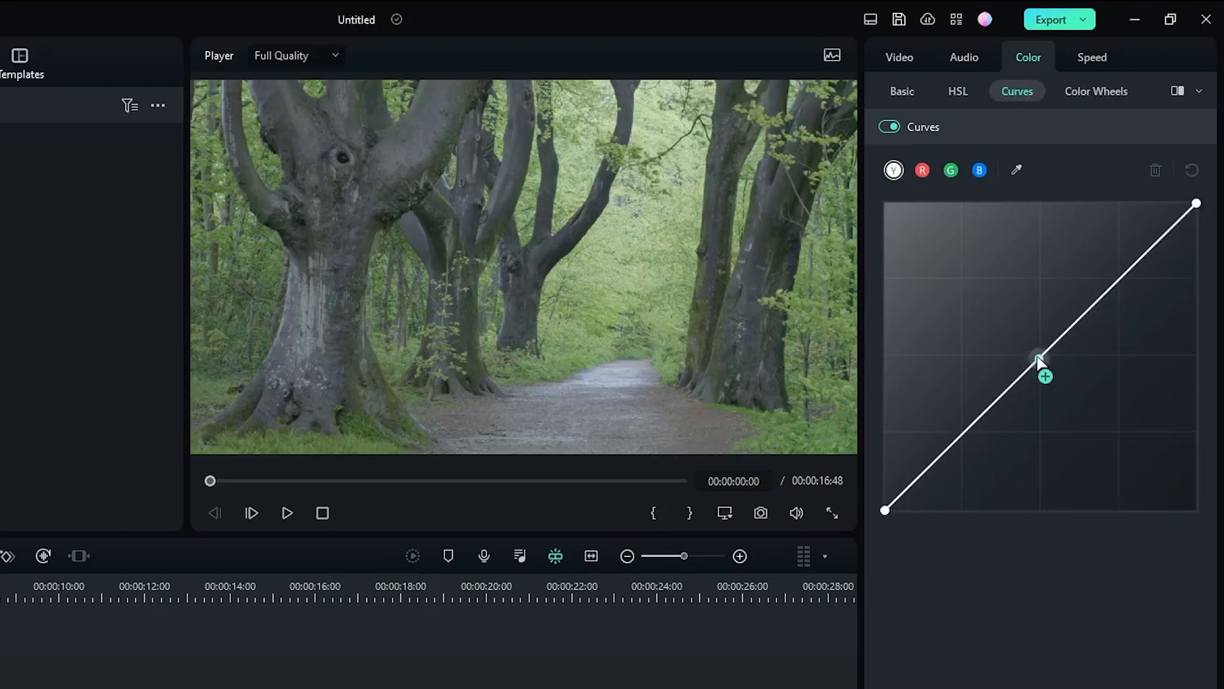
left_click_drag(1042, 356, 1034, 360)
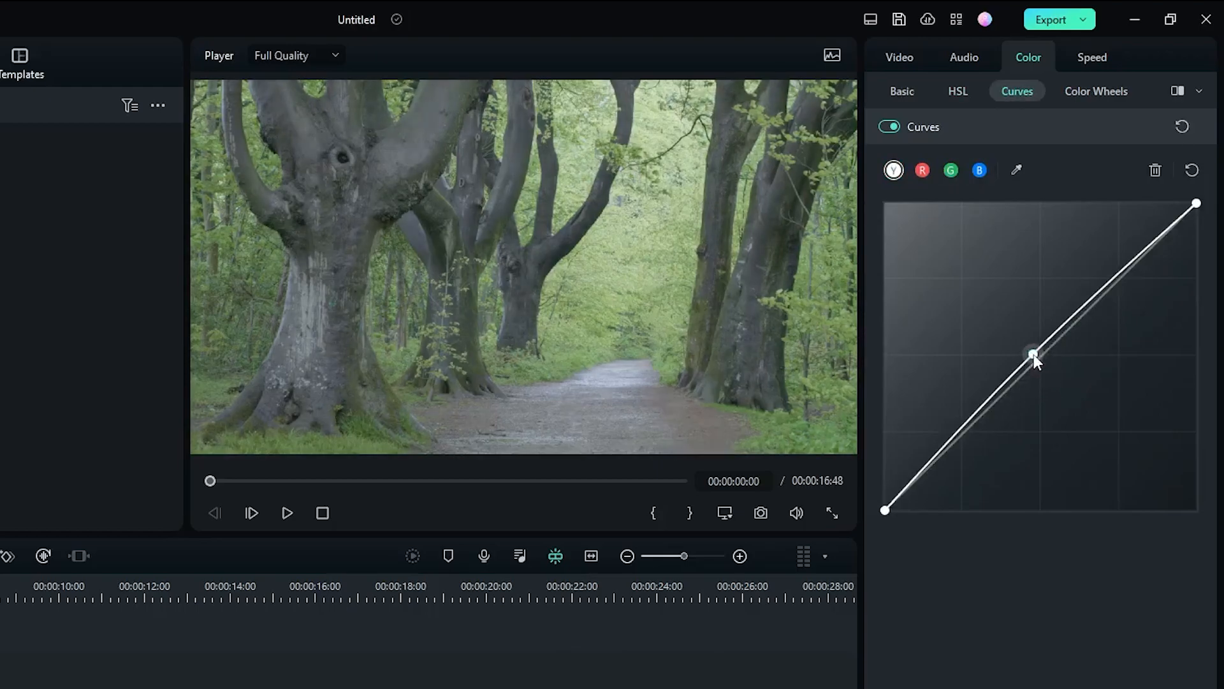
left_click(950, 170)
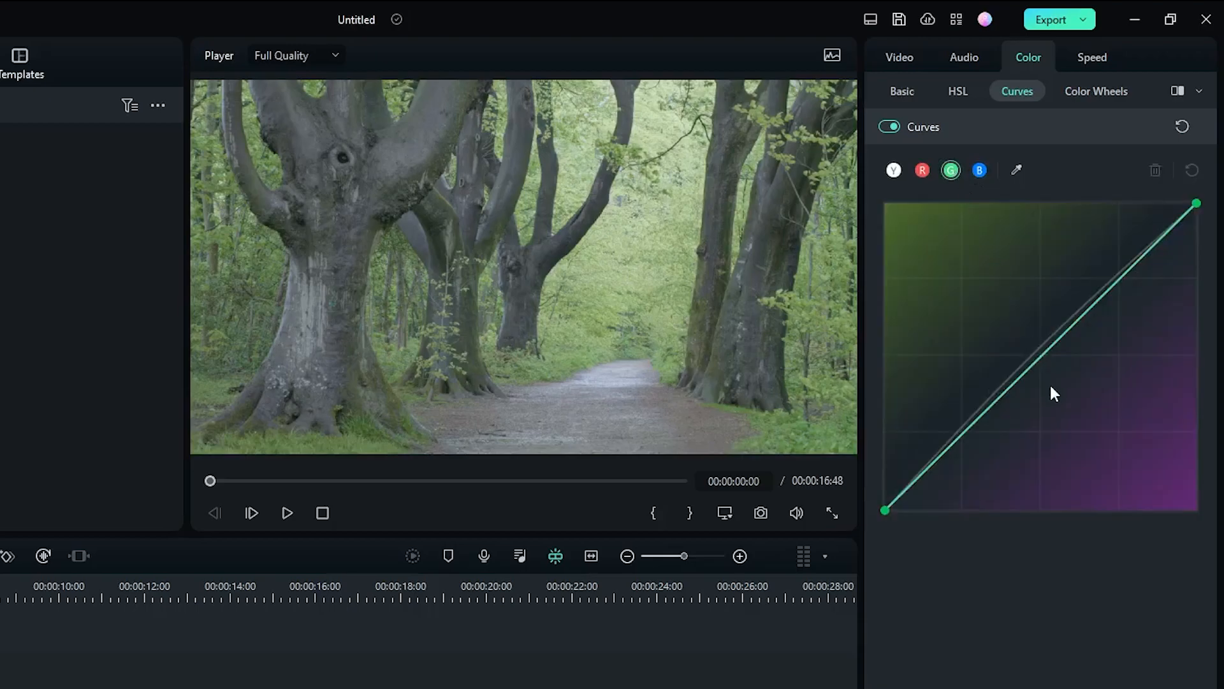
left_click(1029, 352)
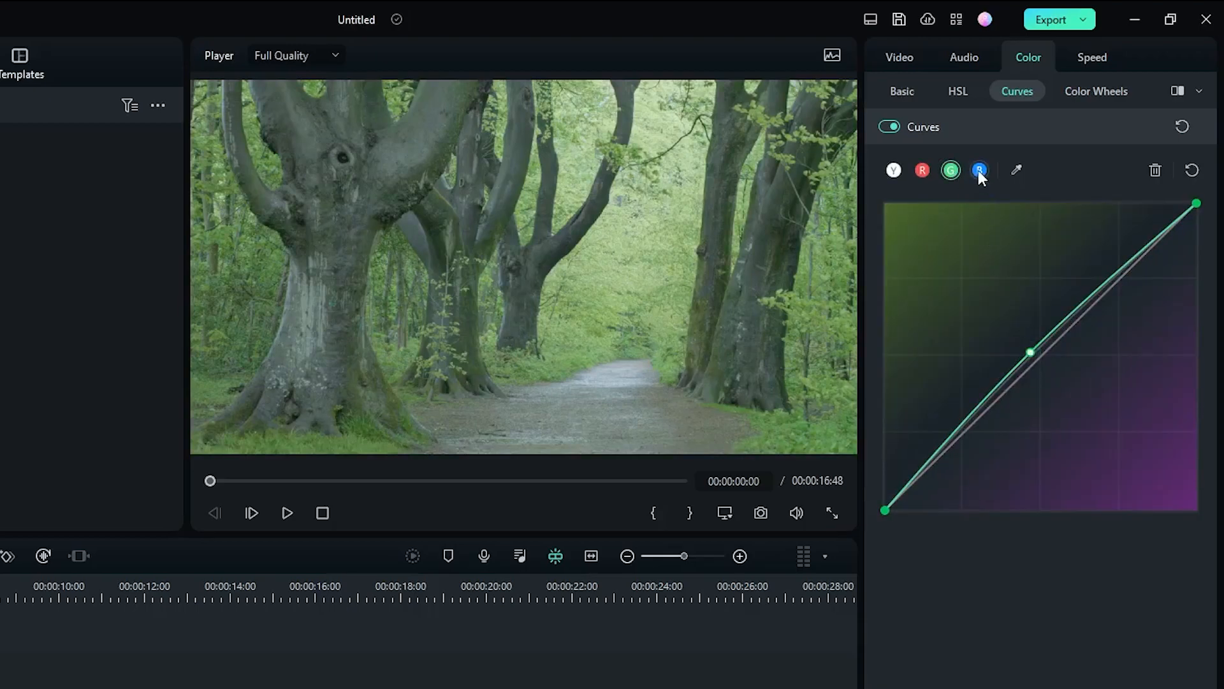
left_click(979, 169)
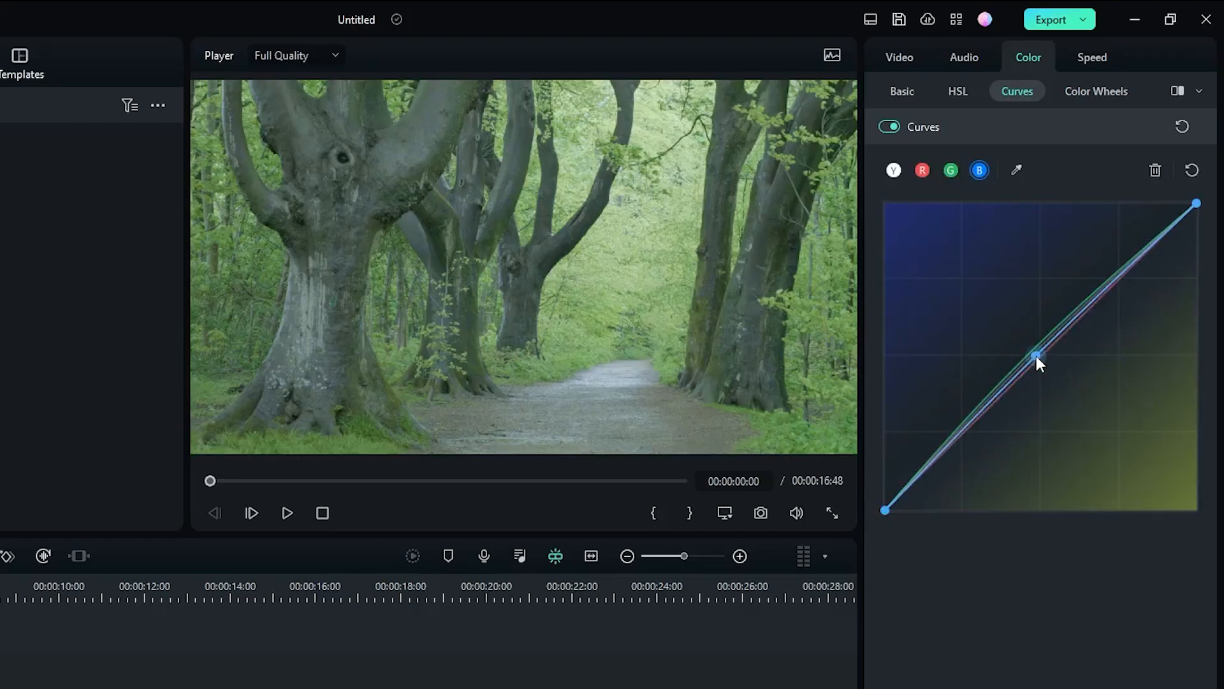
left_click(920, 170)
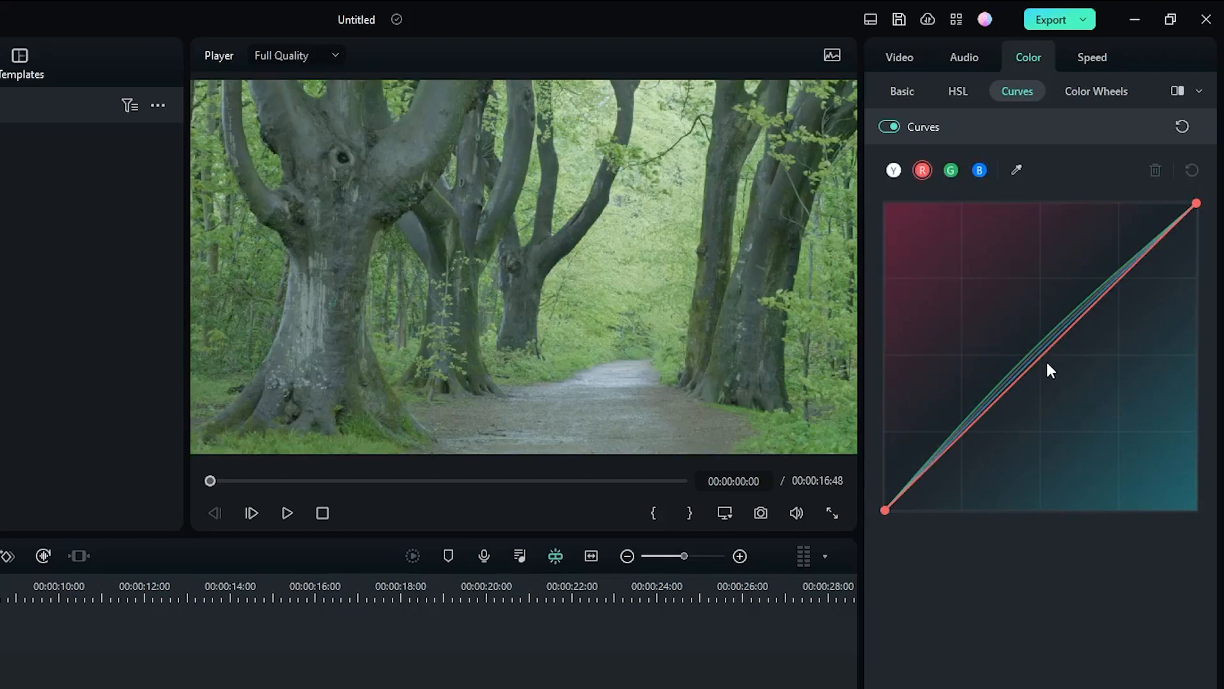
left_click(1042, 349)
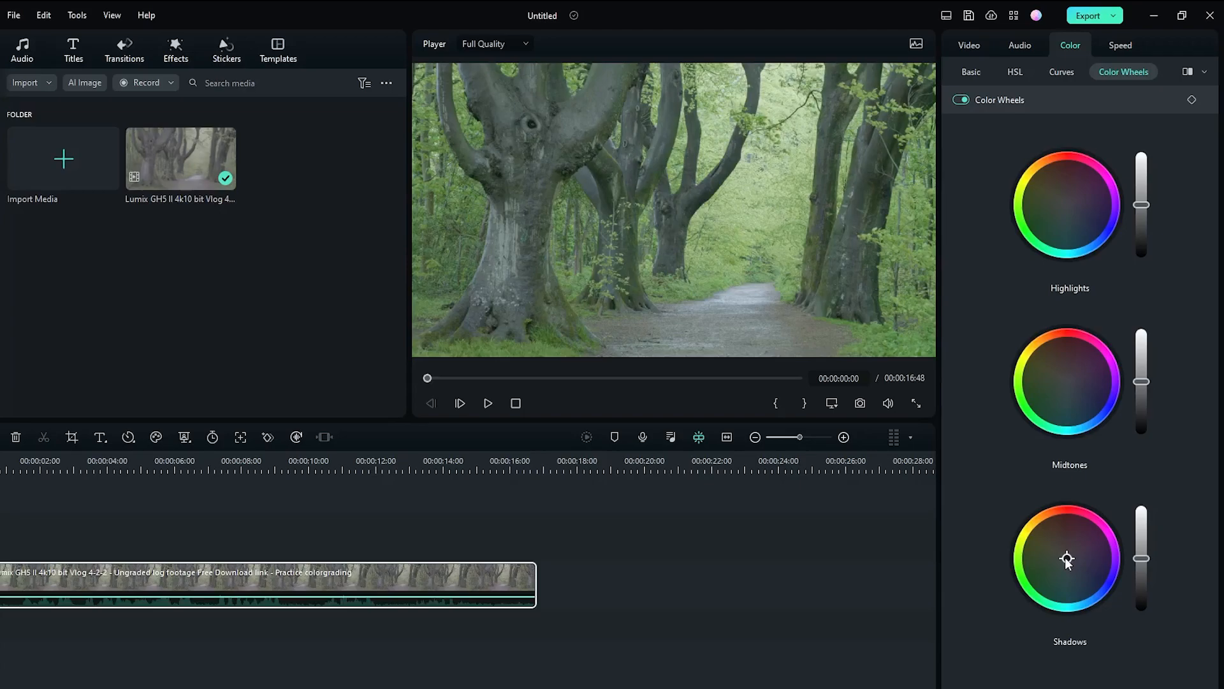
Shift the Shadows colour wheel and compare the greener grade with the original.
left_click_drag(1068, 559, 1061, 563)
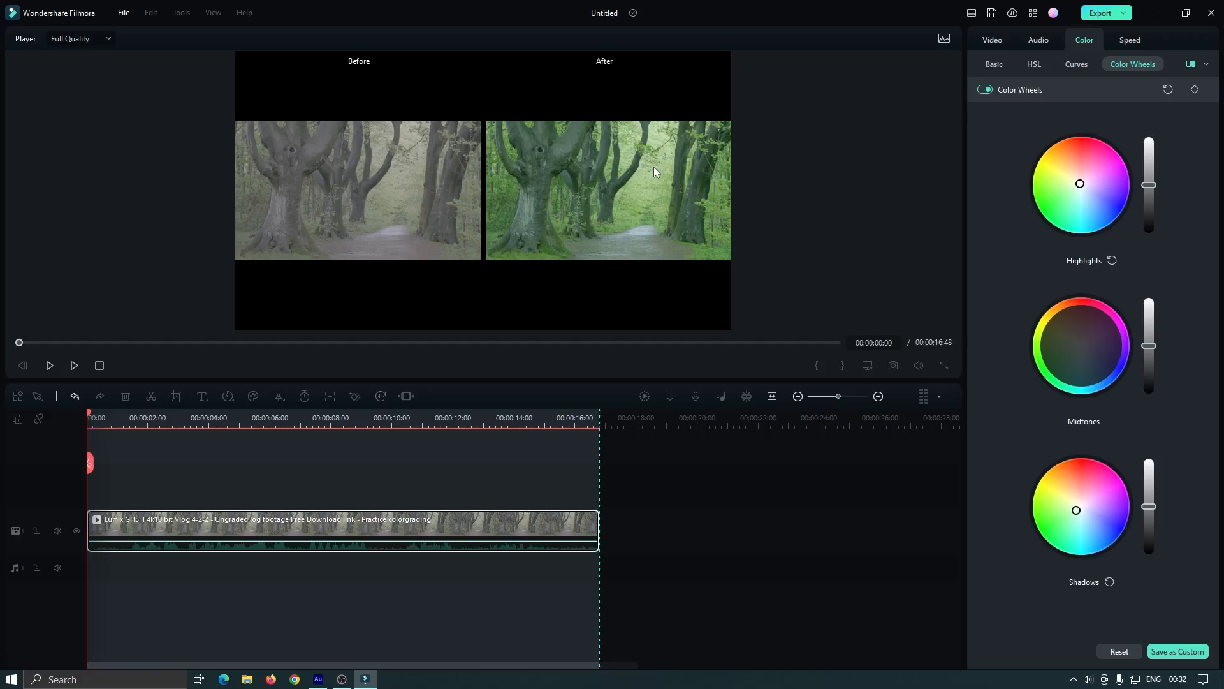
mouse_move(1148, 104)
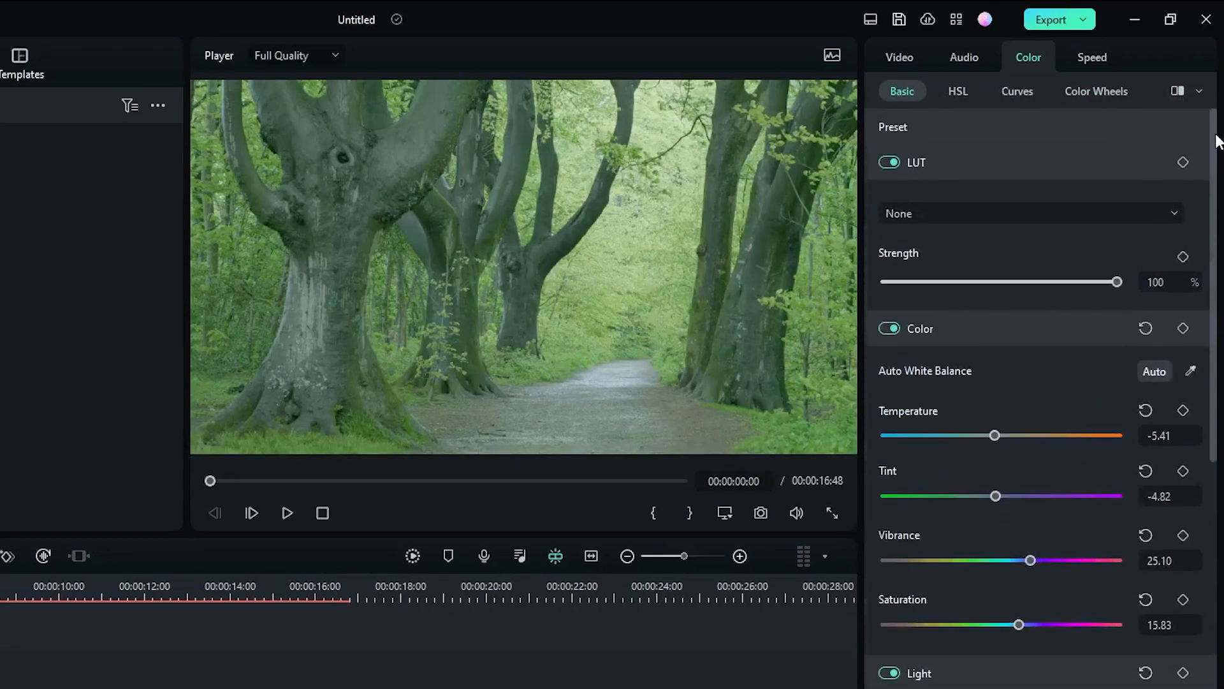
Choose the Cinematiic 1 LUT from the list and adjust its Strength slider.
left_click(1031, 213)
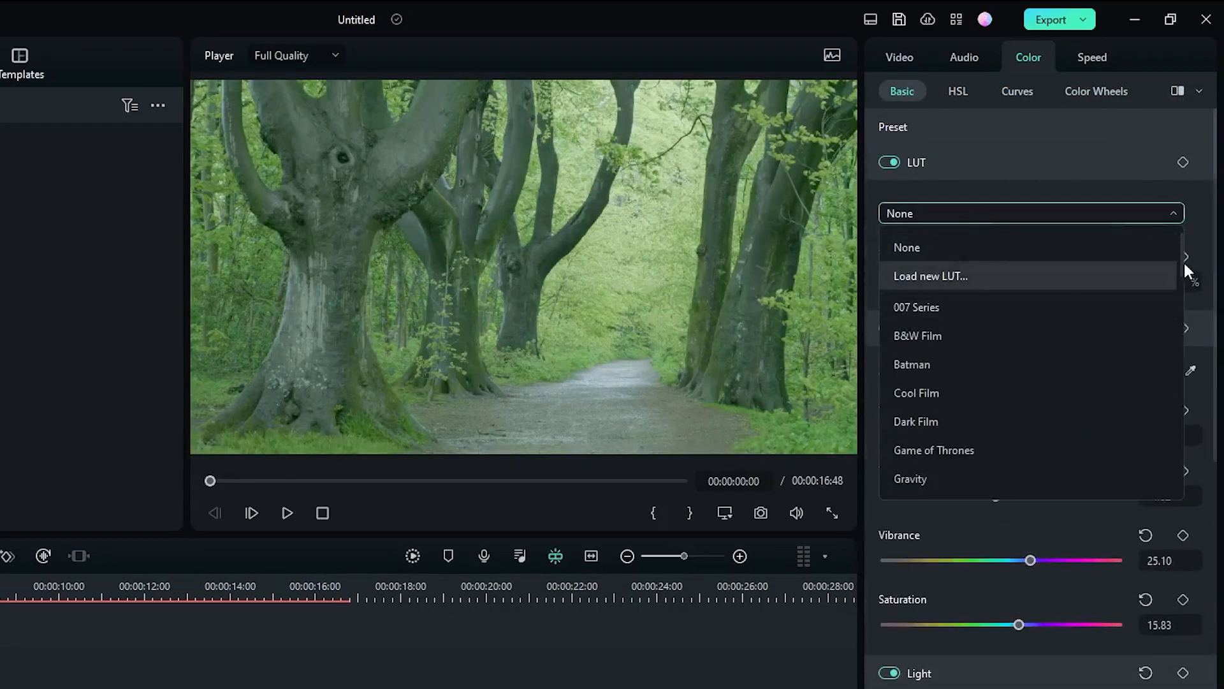
scroll("down", 3)
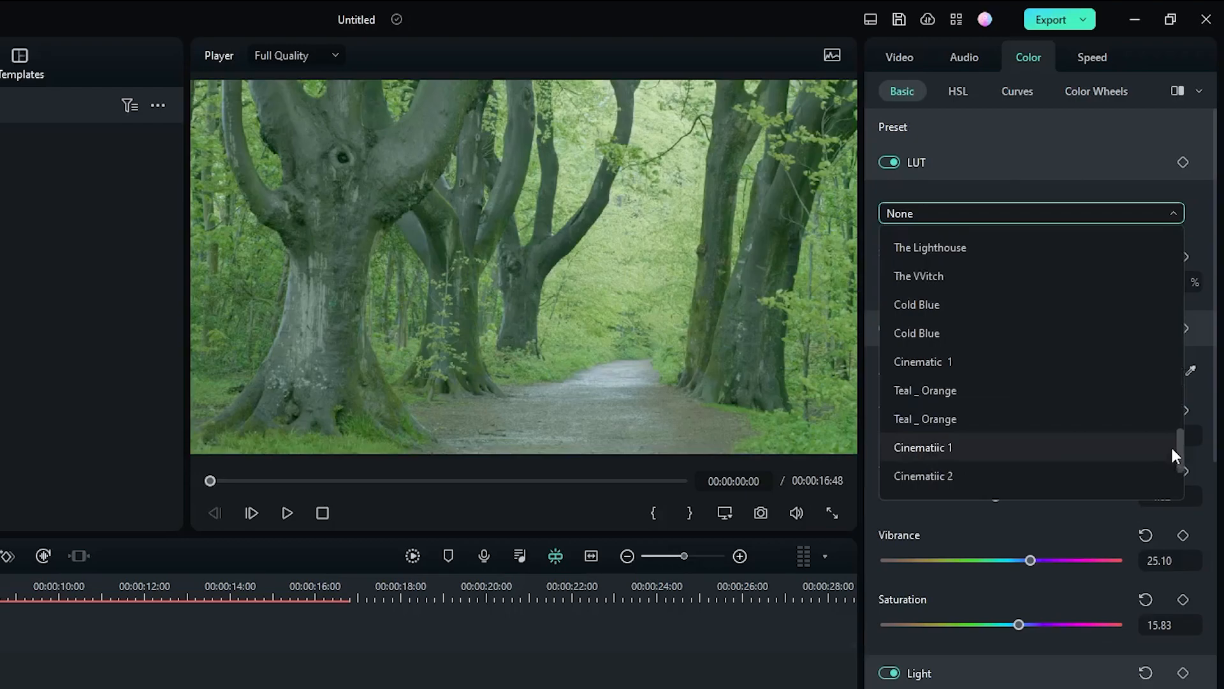
scroll("down", 3)
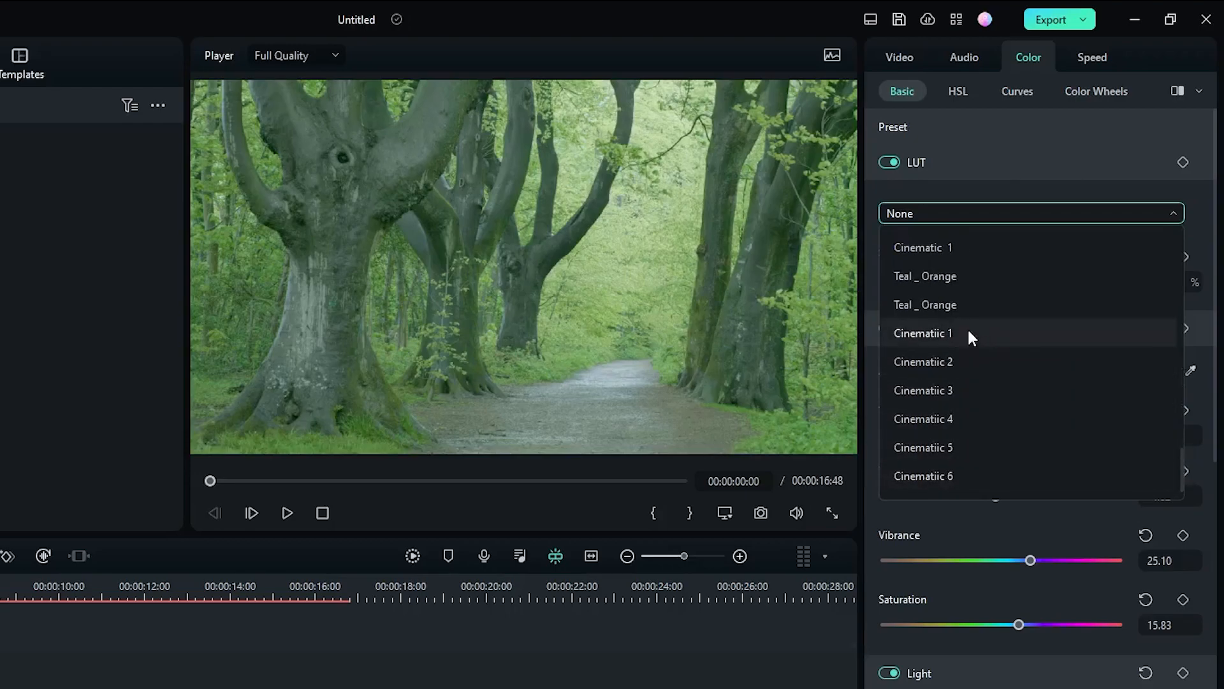
left_click(923, 333)
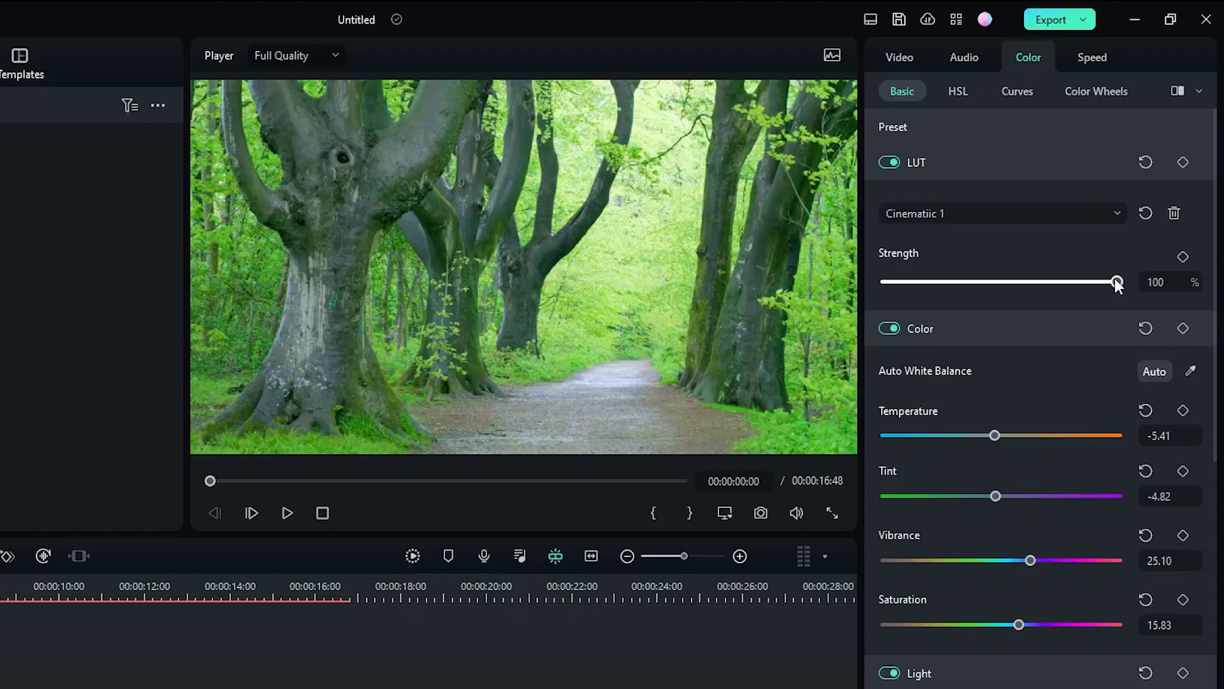
left_click_drag(1117, 282, 997, 282)
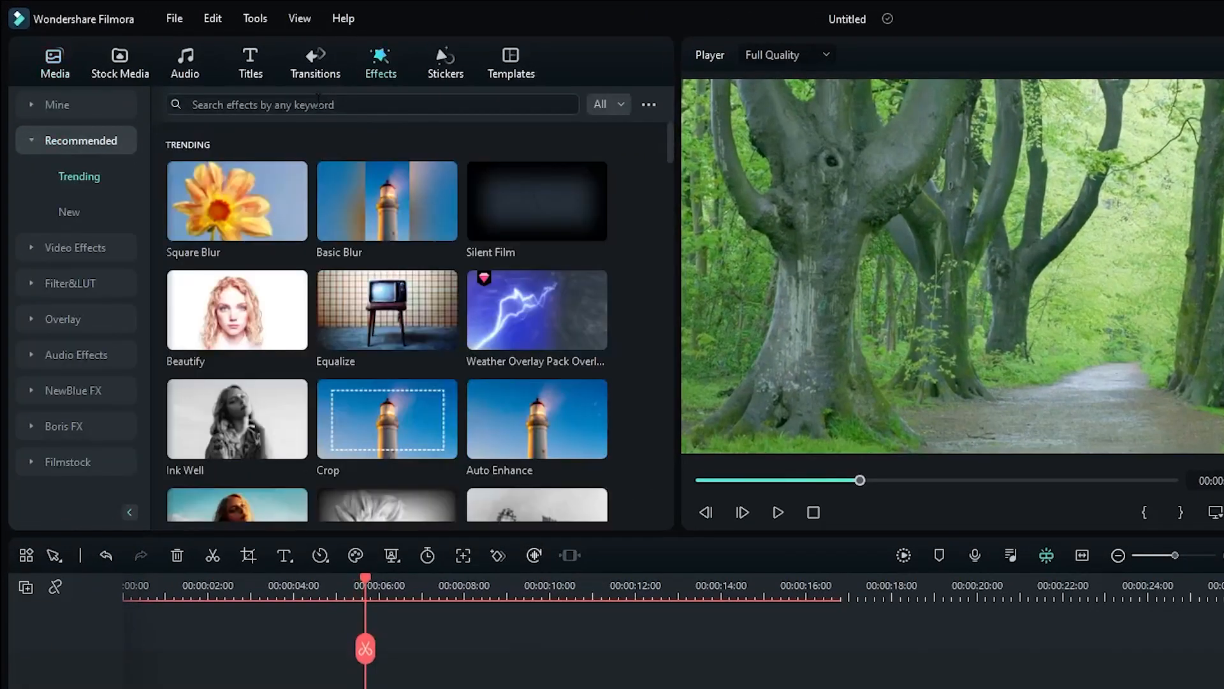
Add Cinema 21:9 bars across the whole clip with Height -0.21, then return to the timeline start.
type("cinema")
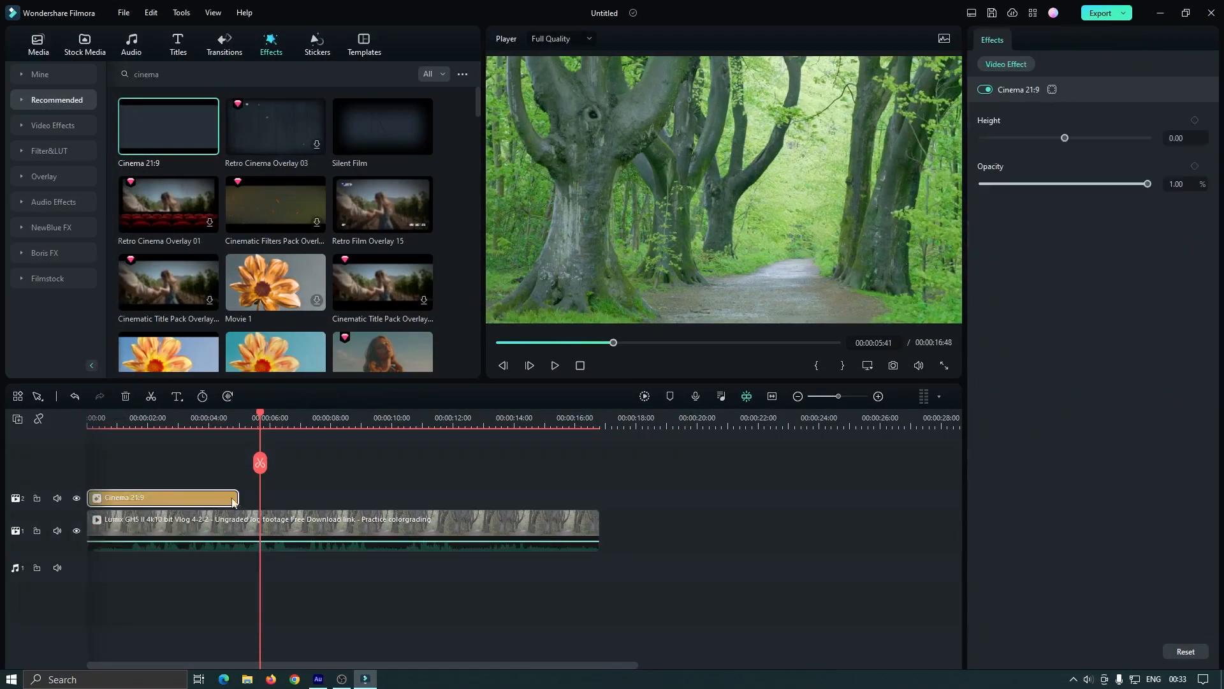
left_click_drag(232, 498, 562, 497)
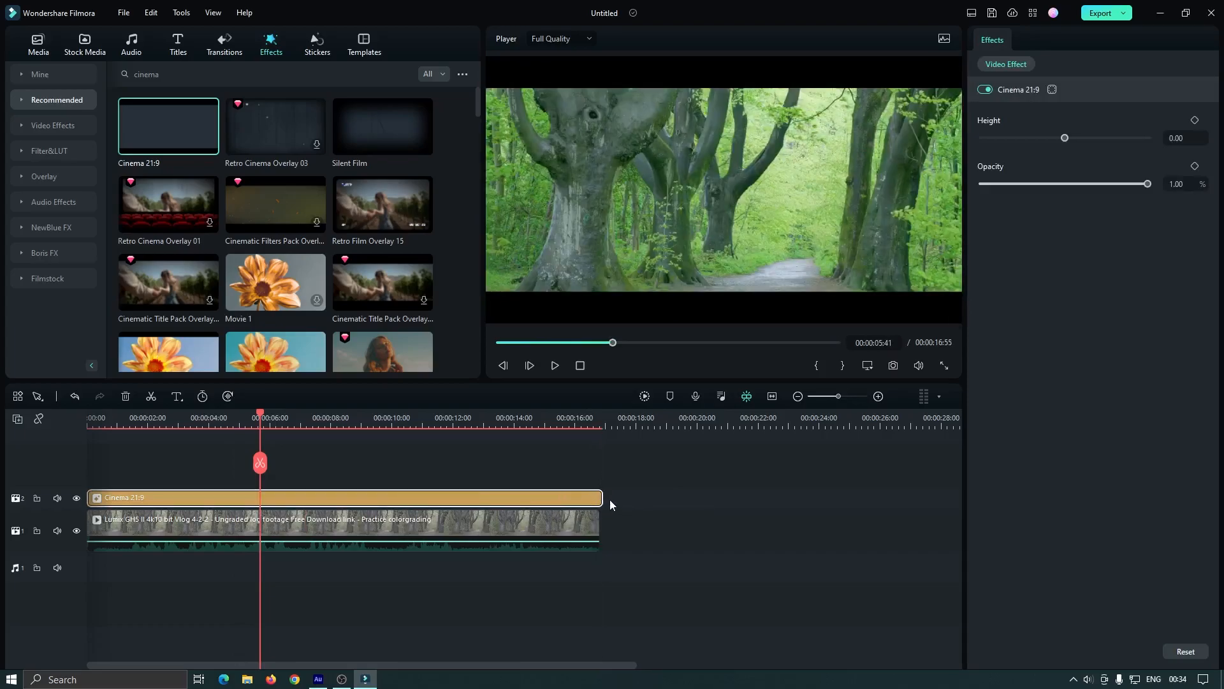
mouse_move(598, 498)
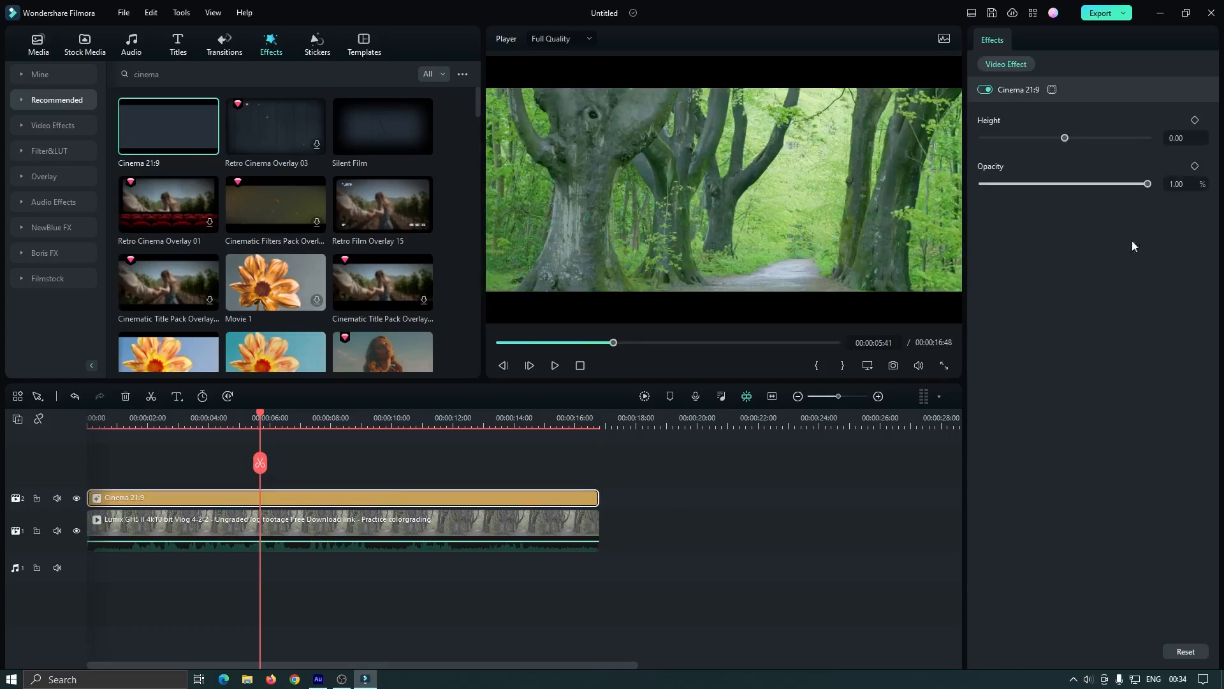
left_click_drag(1064, 138, 1055, 137)
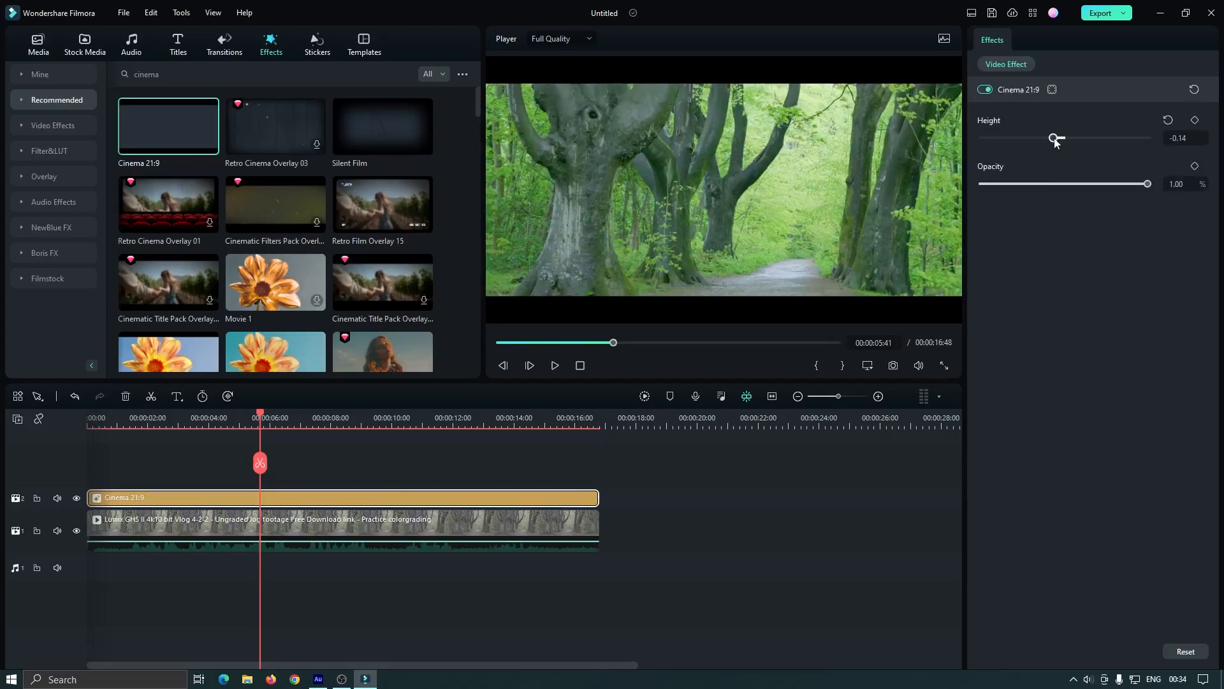
left_click_drag(1059, 138, 1048, 138)
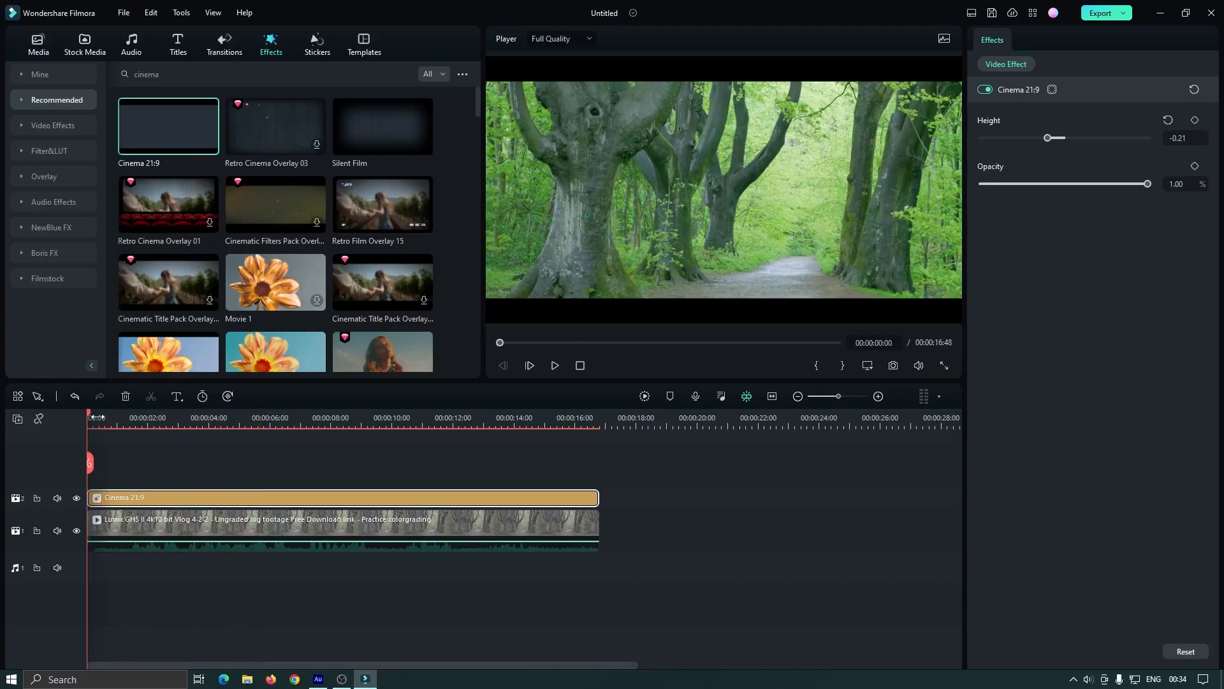
left_click(130, 45)
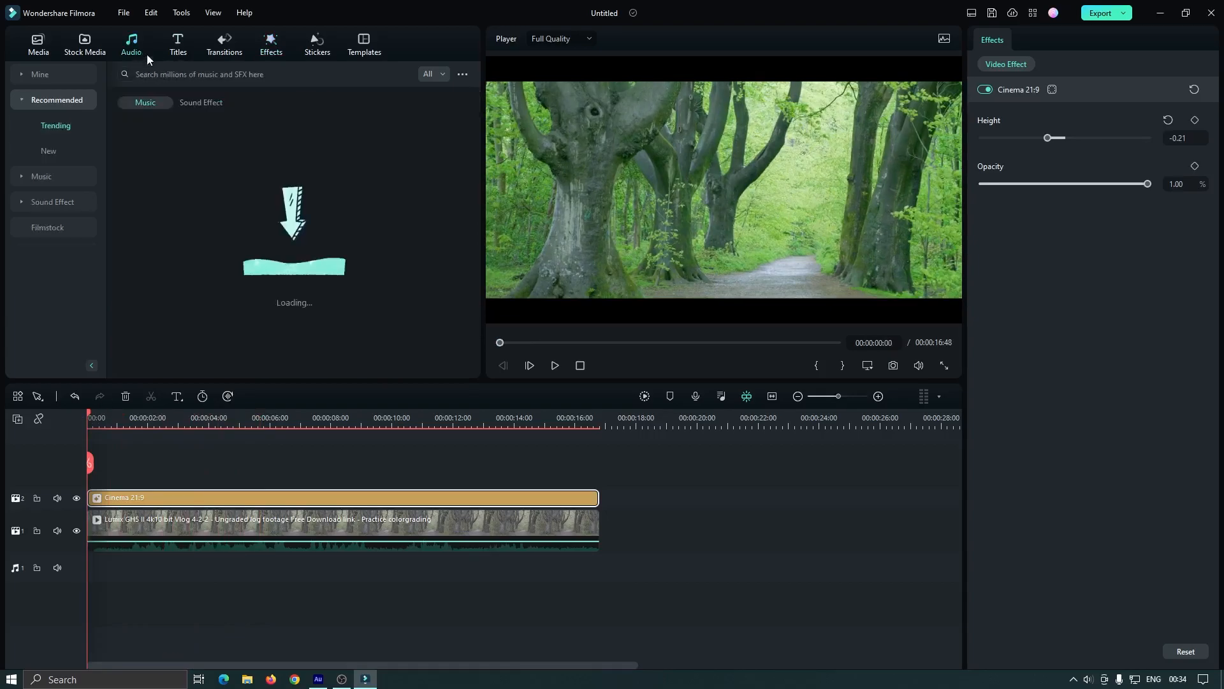
Search the Audio library for 'forest' and place Walking in the Forest on the audio track.
left_click(265, 74)
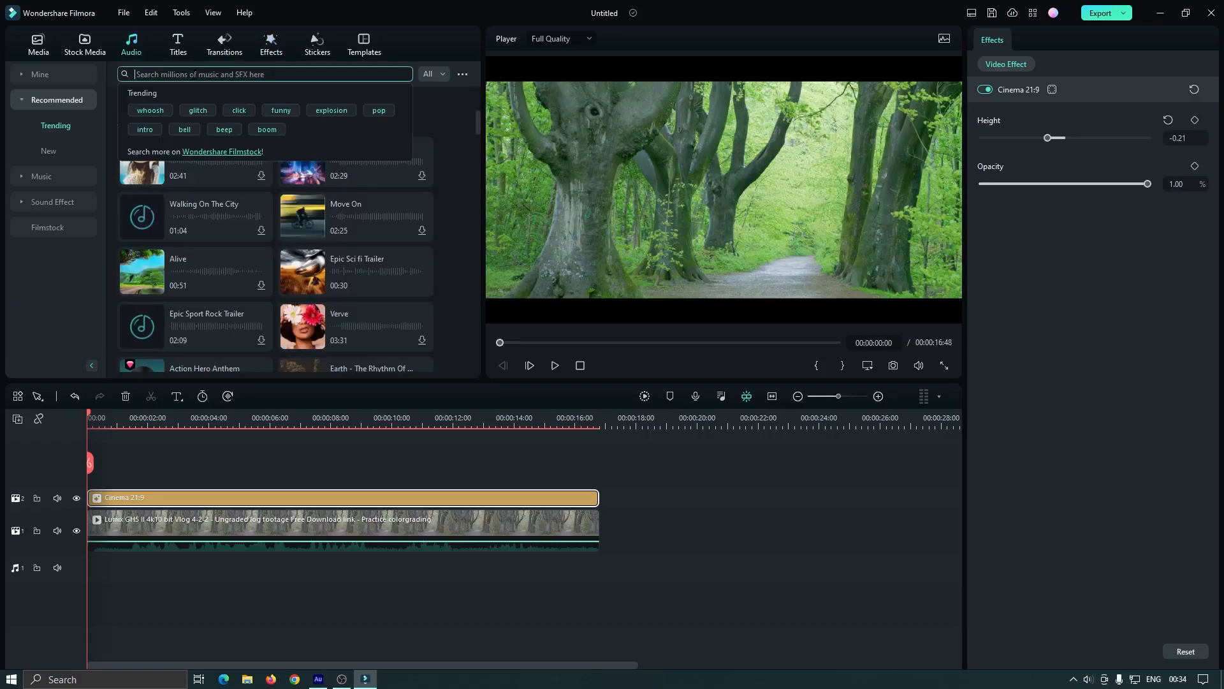
type("forst")
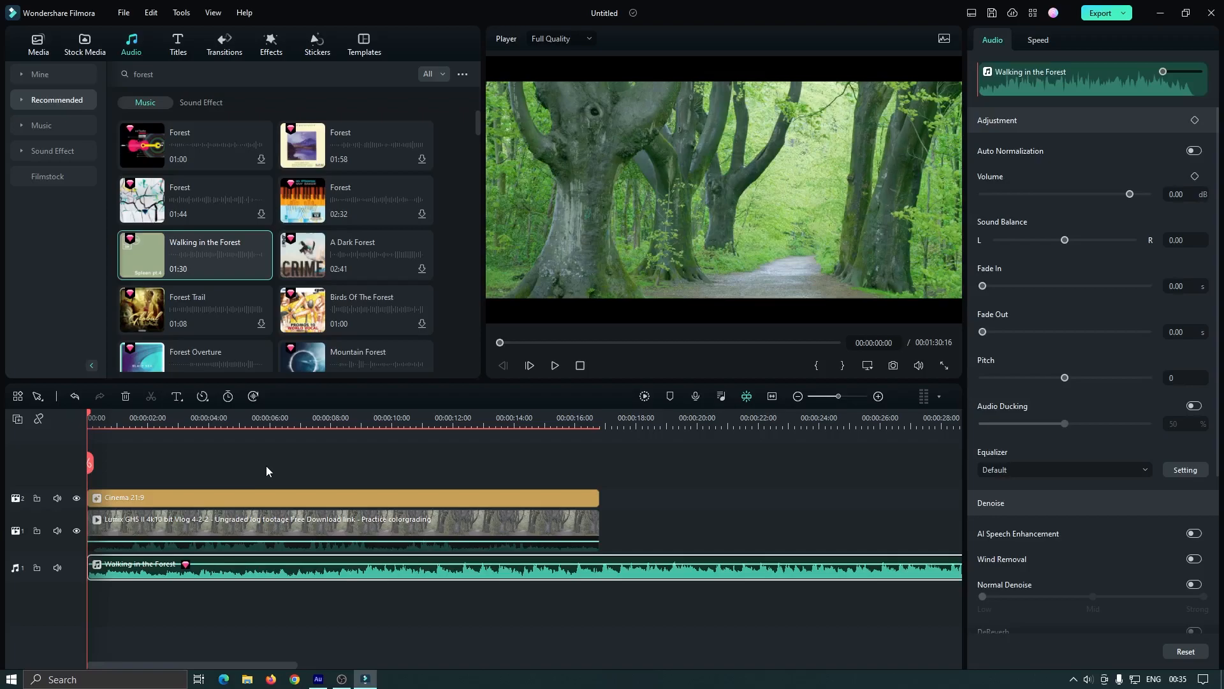
left_click(555, 366)
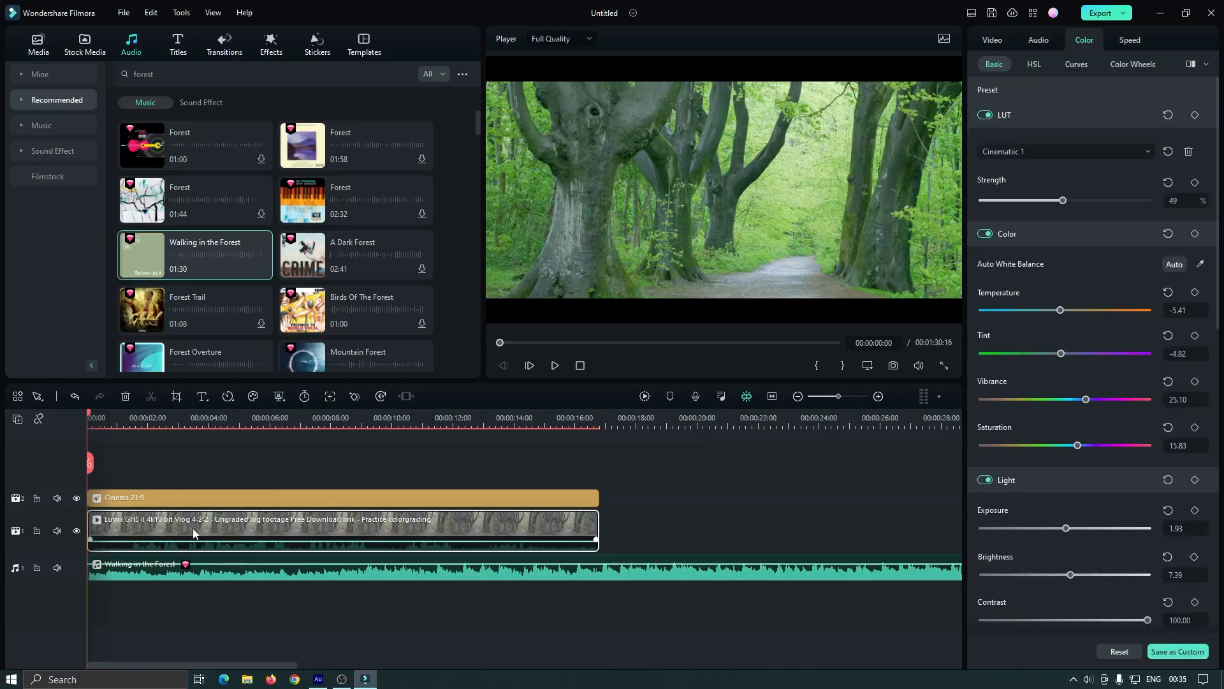
mouse_move(1112, 245)
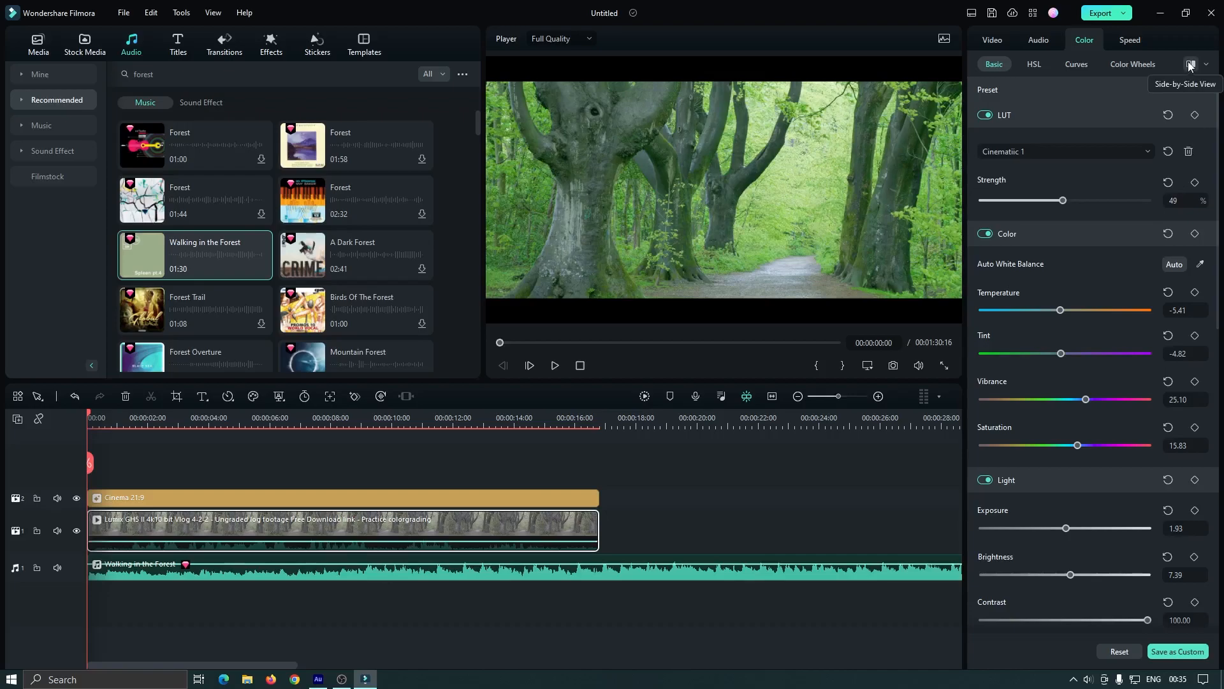
Show the original and graded forest footage in Side-by-Side View.
left_click(1189, 64)
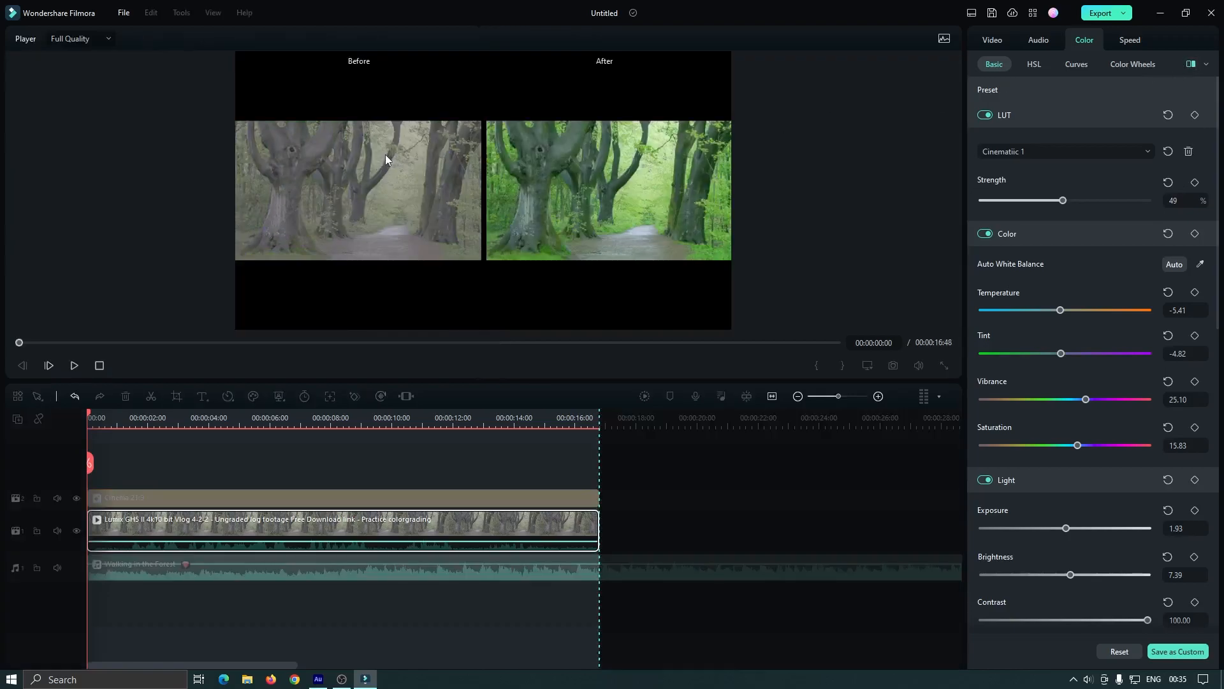